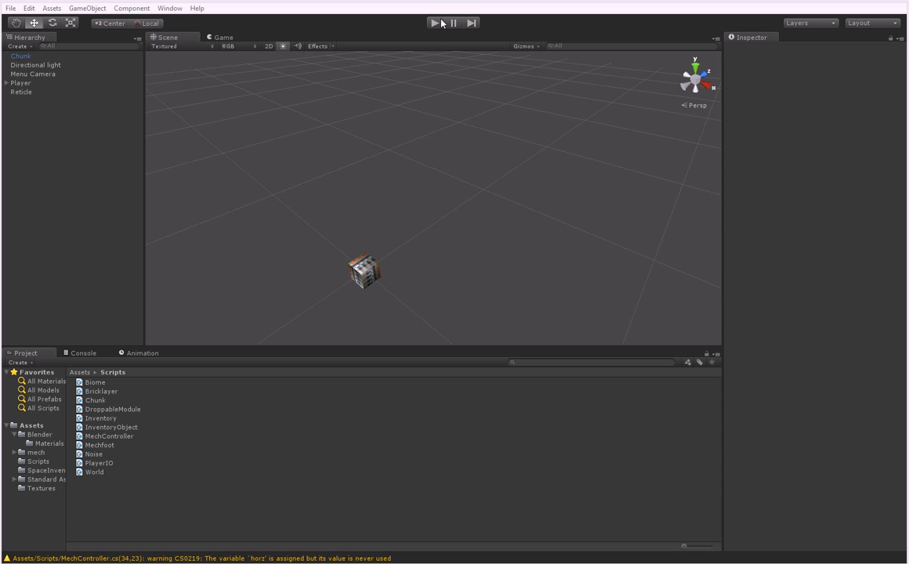
Run the game, stop after reviewing the Inventory script, and run it again to view the item
click(435, 21)
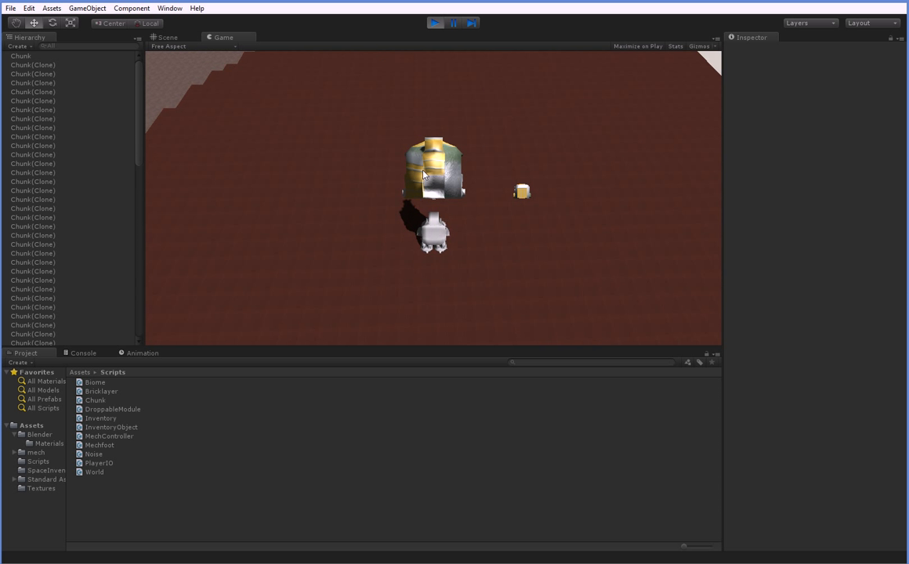
click(435, 22)
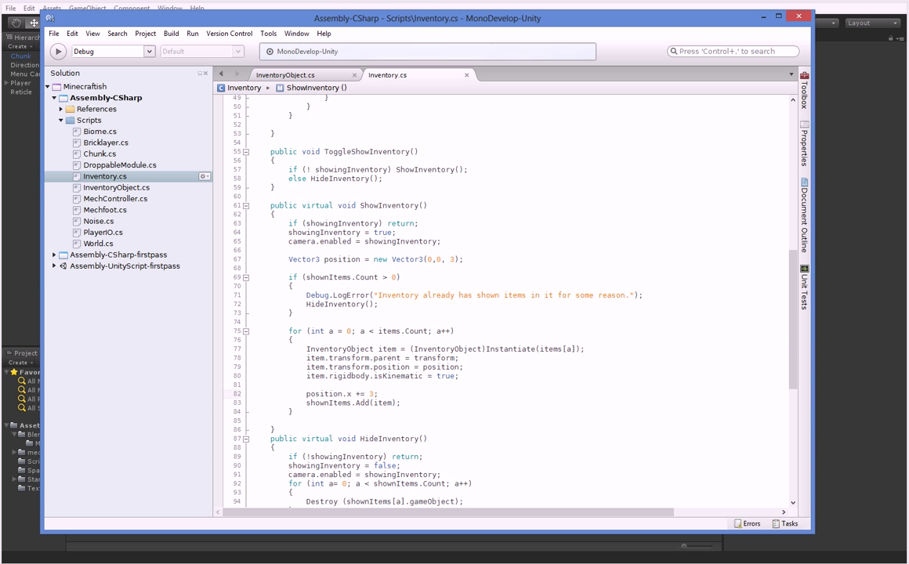
mouse_move(330, 534)
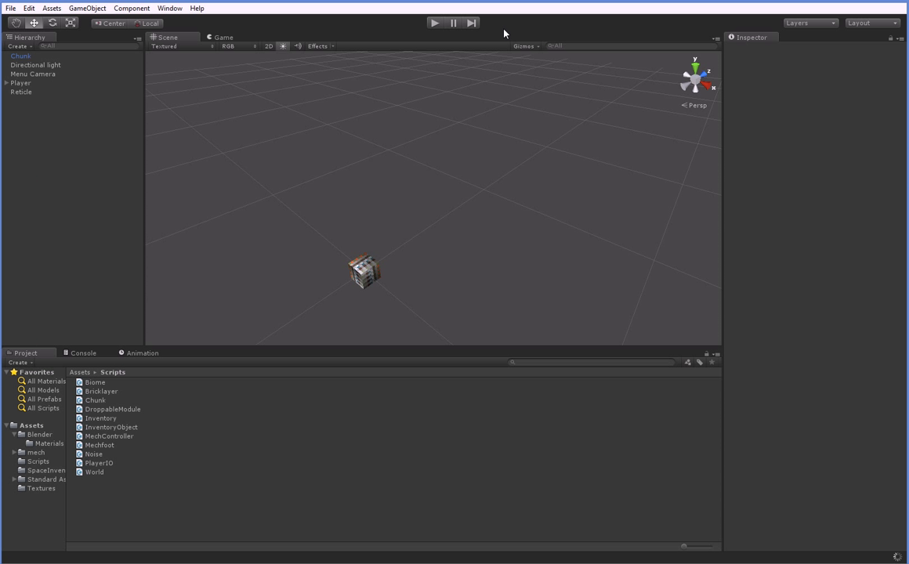
click(434, 22)
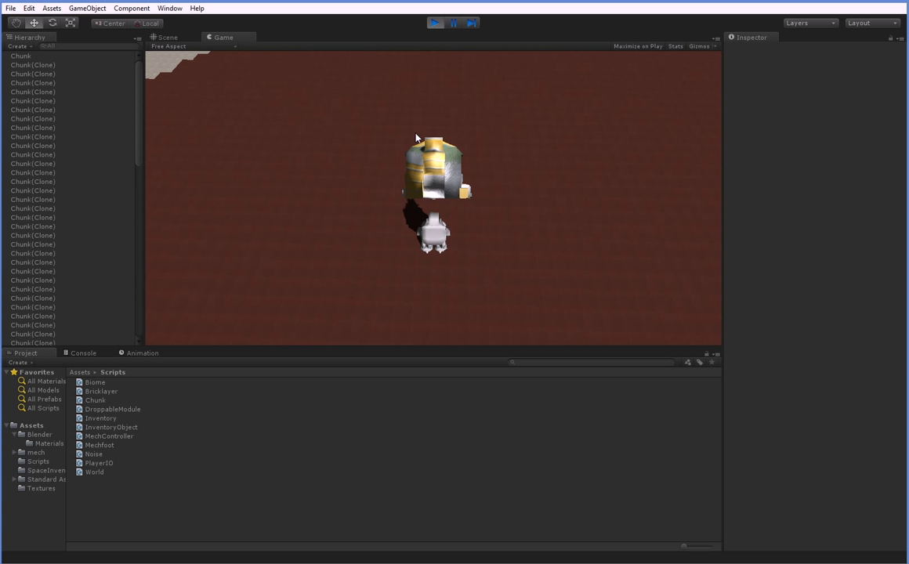
mouse_move(438, 208)
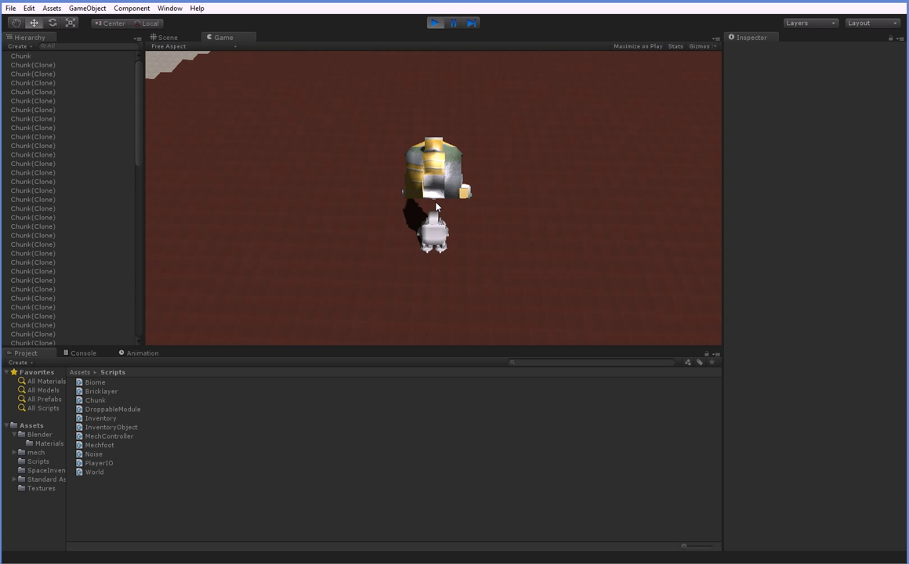
mouse_move(470, 281)
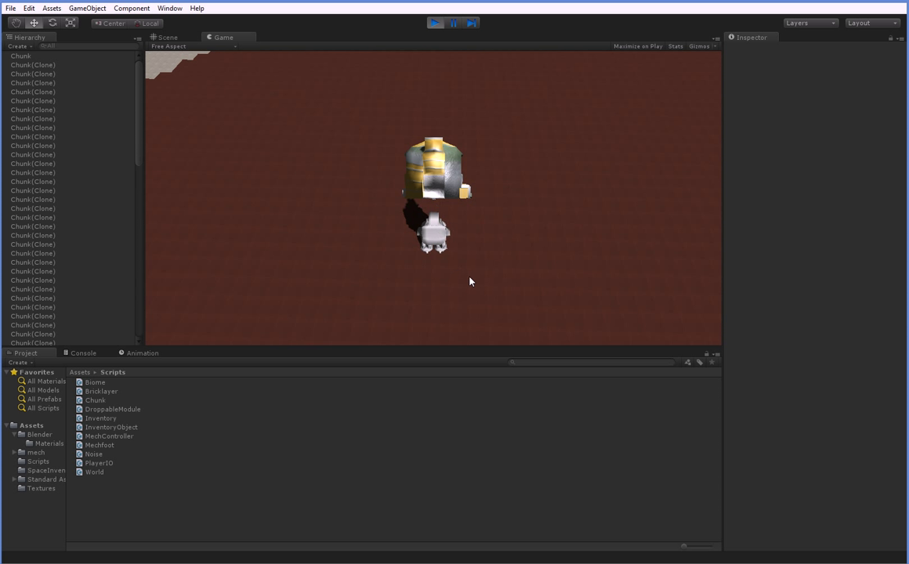
Change ShowInventory item spacing from 3 to 1 and start typing item.rigidbody.col
click(435, 22)
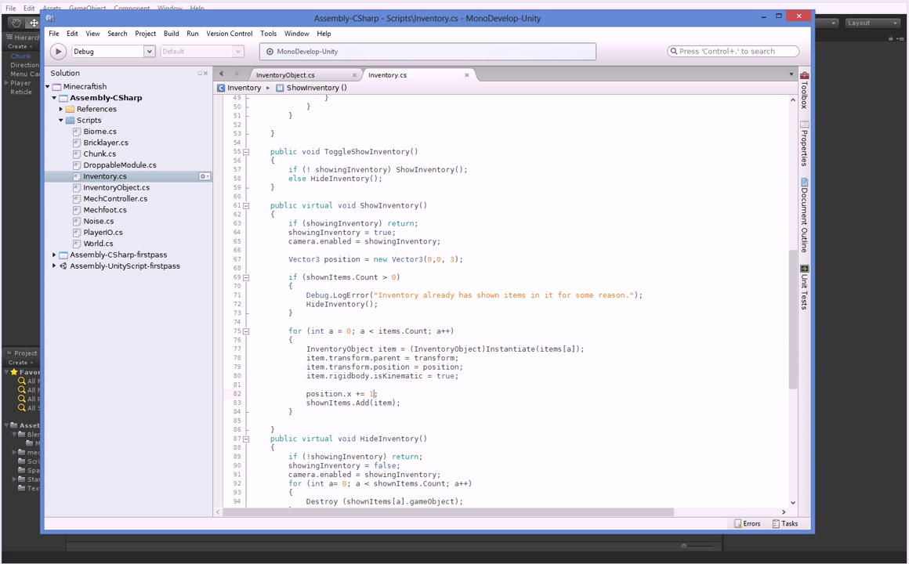
mouse_move(459, 389)
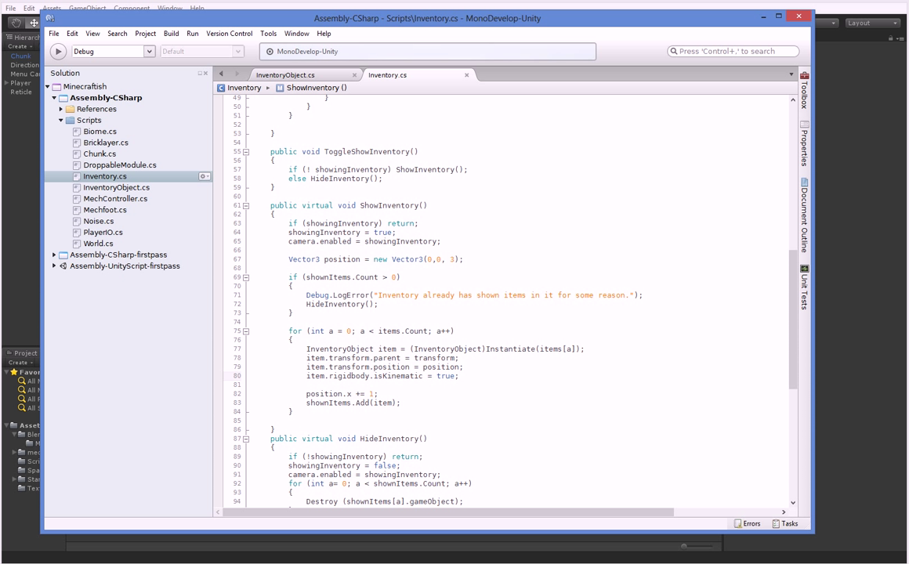
text(iem)
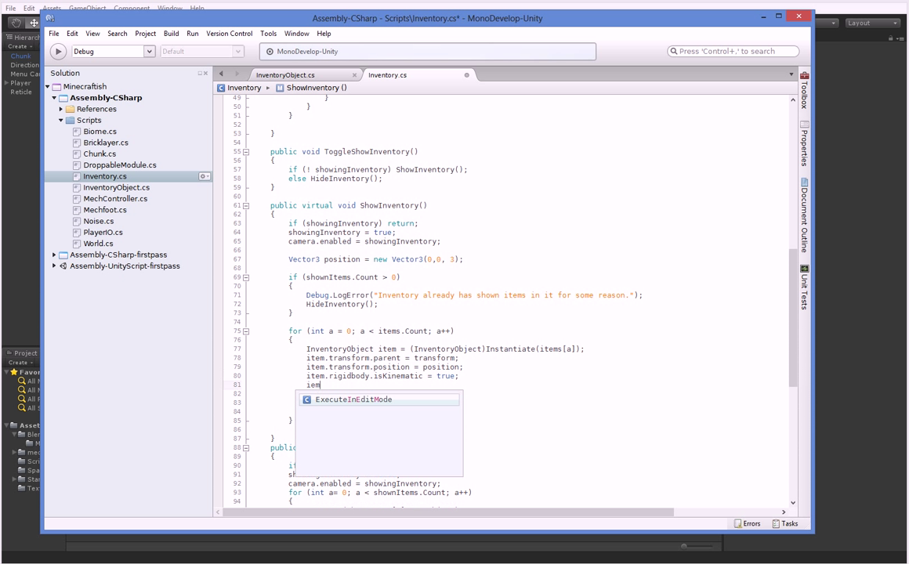
text(.rigidbody.)
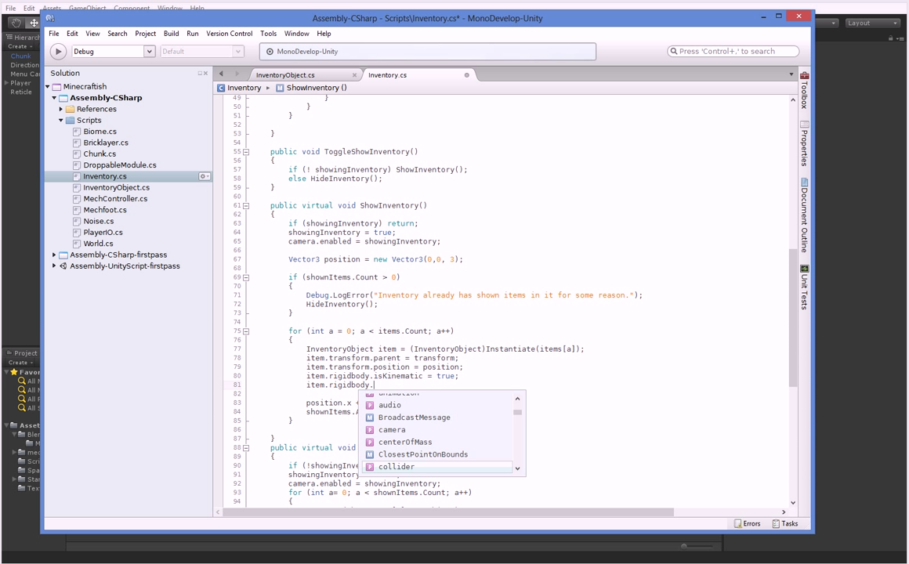
text(col)
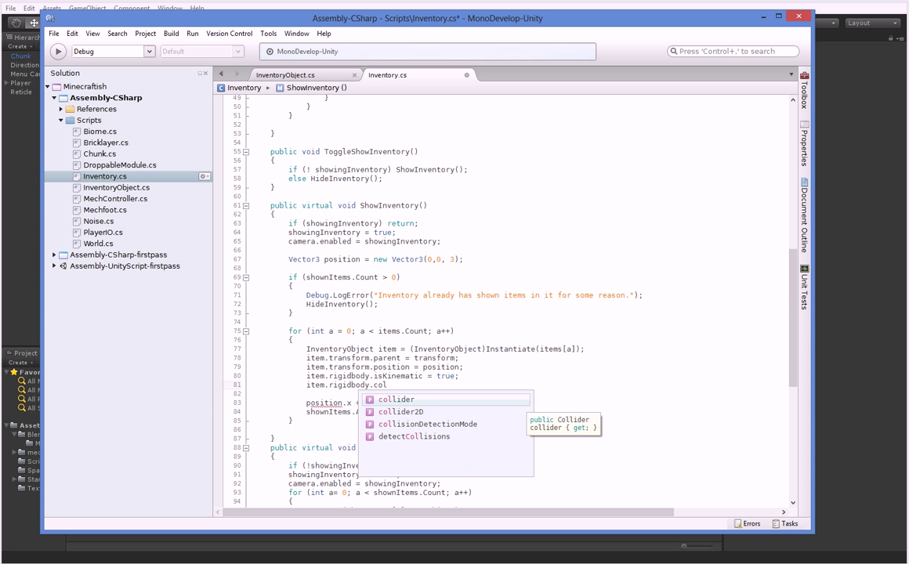
mouse_move(67, 203)
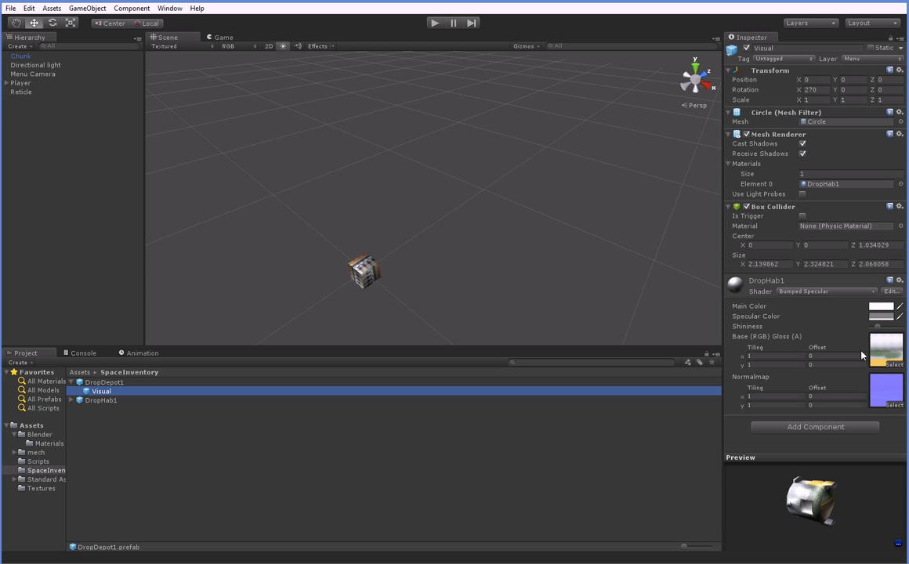
mouse_move(767, 295)
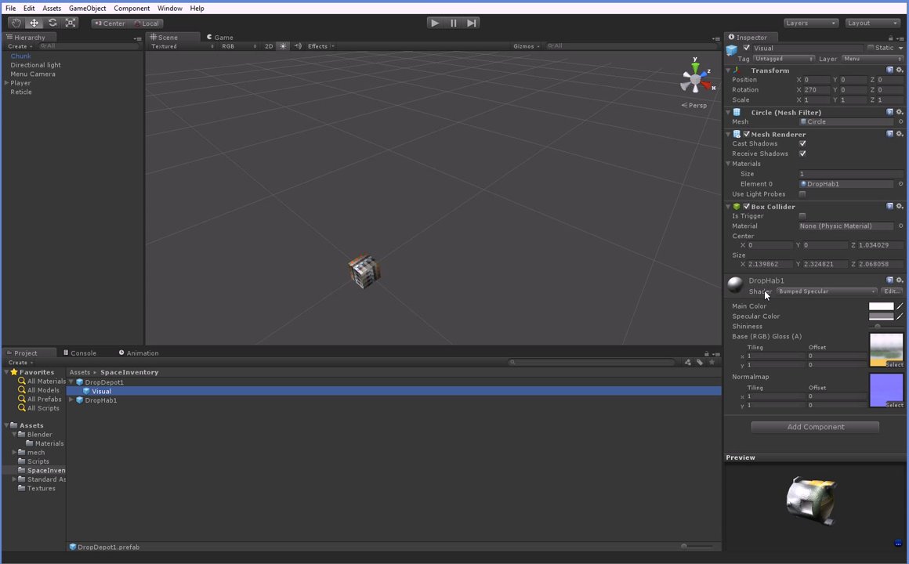
mouse_move(758, 316)
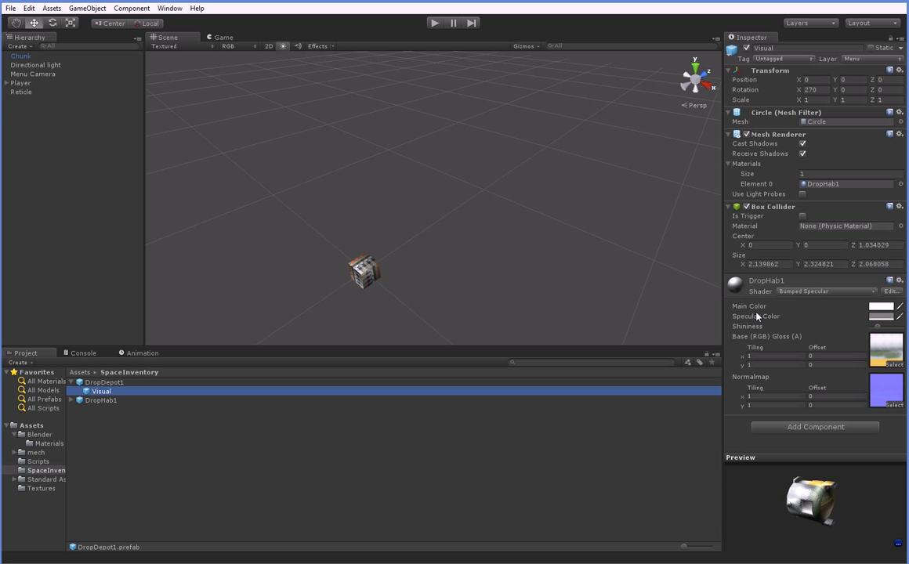
mouse_move(570, 389)
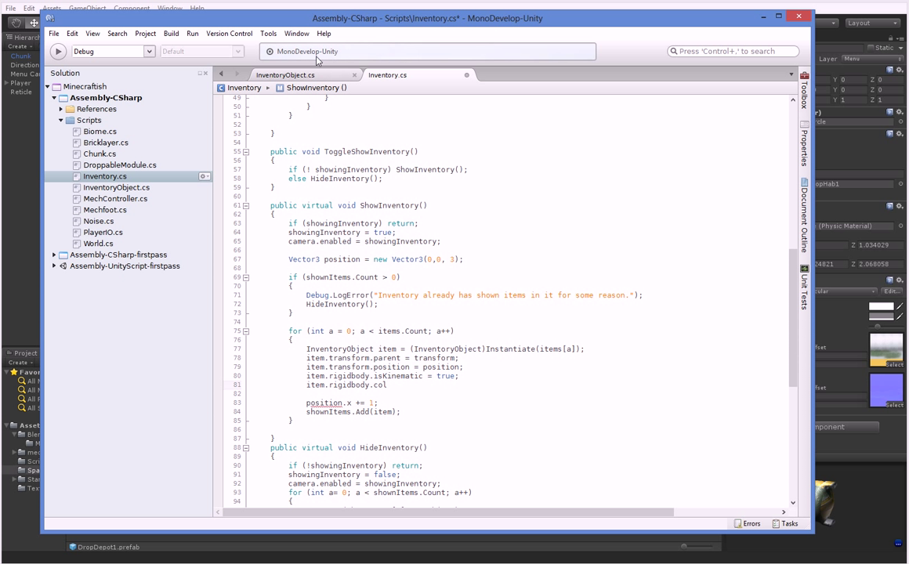
In InventoryObject.cs, add public Bounds bounds returning GetComponentInChildren<Collider>().bounds, then save
click(285, 74)
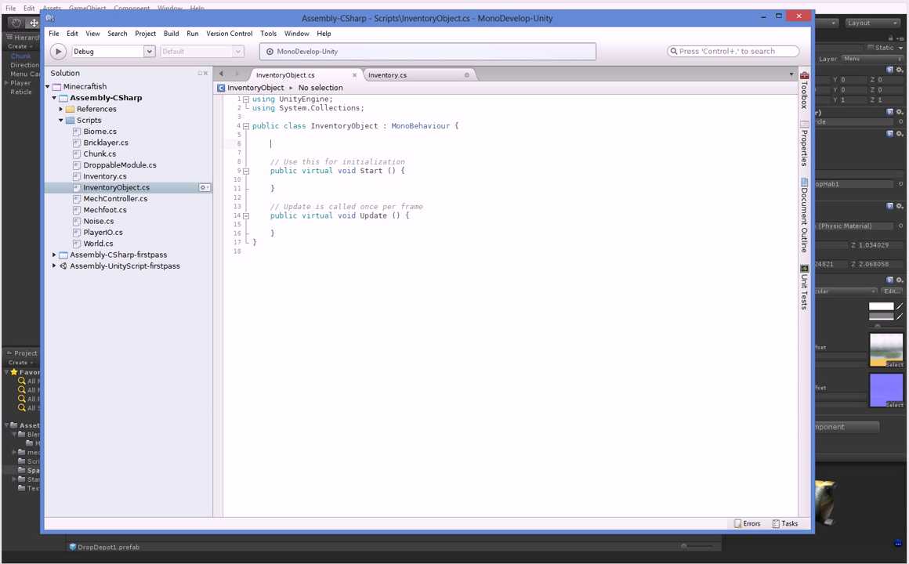
text(public Bounds bounds {)
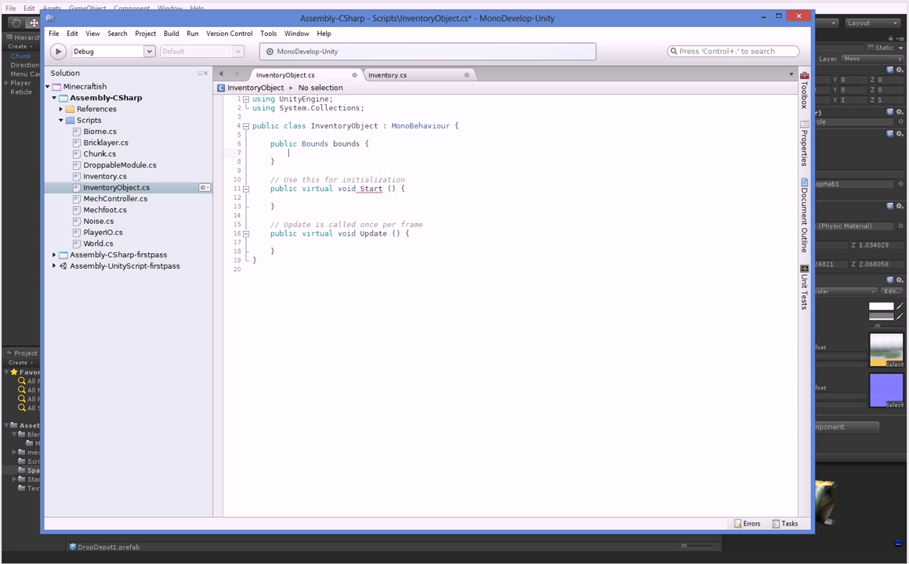
text(get {)
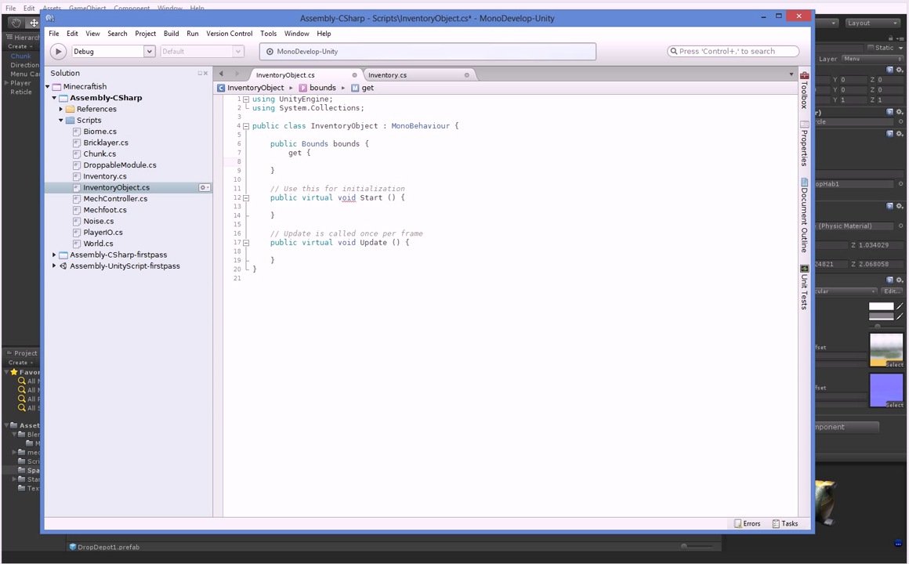
text(Getc)
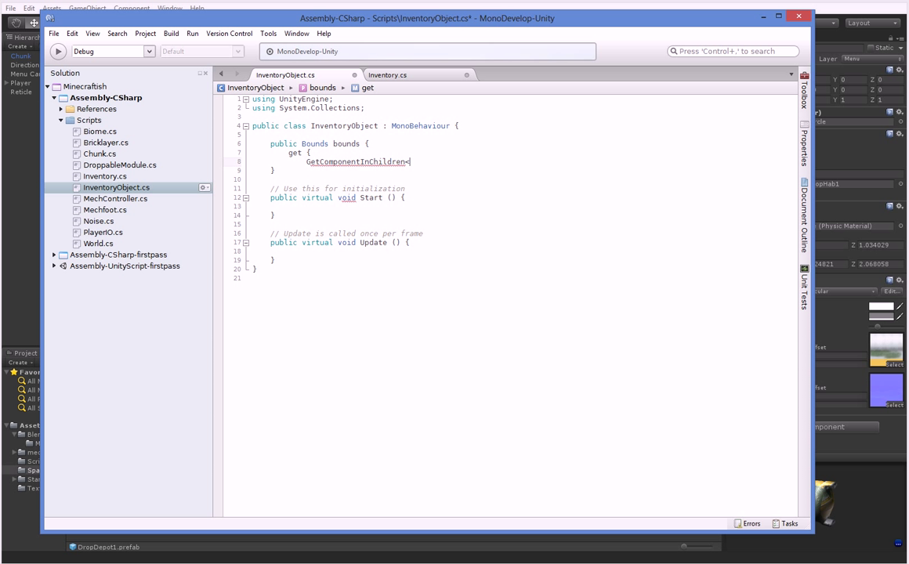
text(Collider)
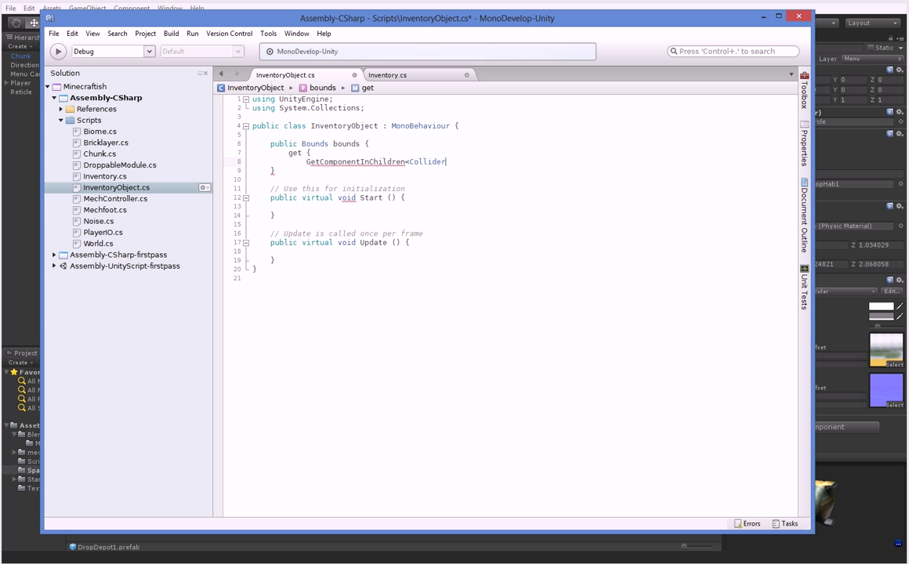
text(>().)
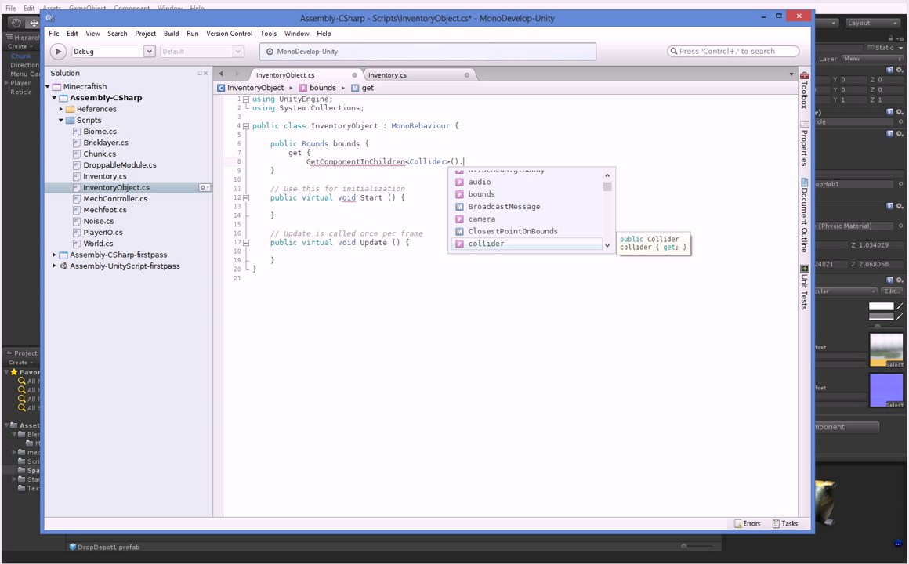
text(bounds)
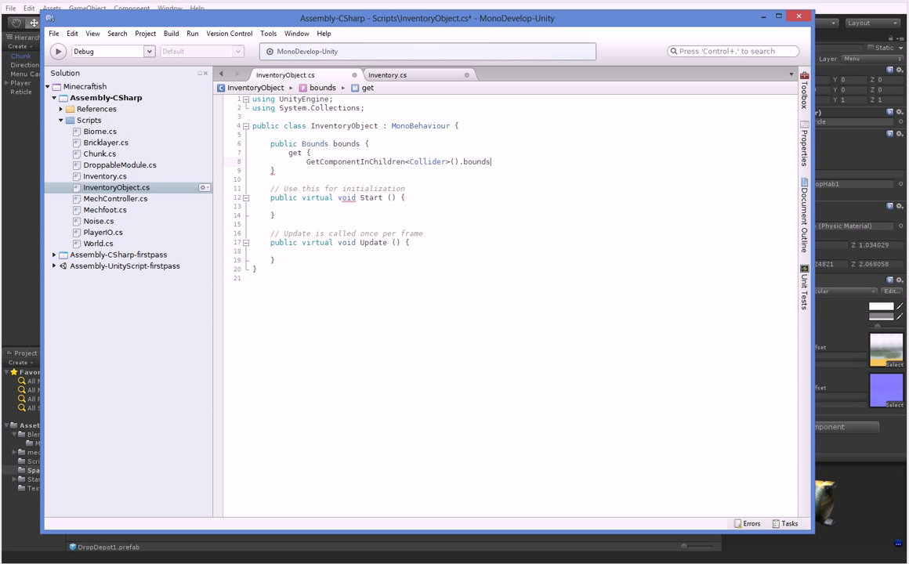
text(return)
text(})
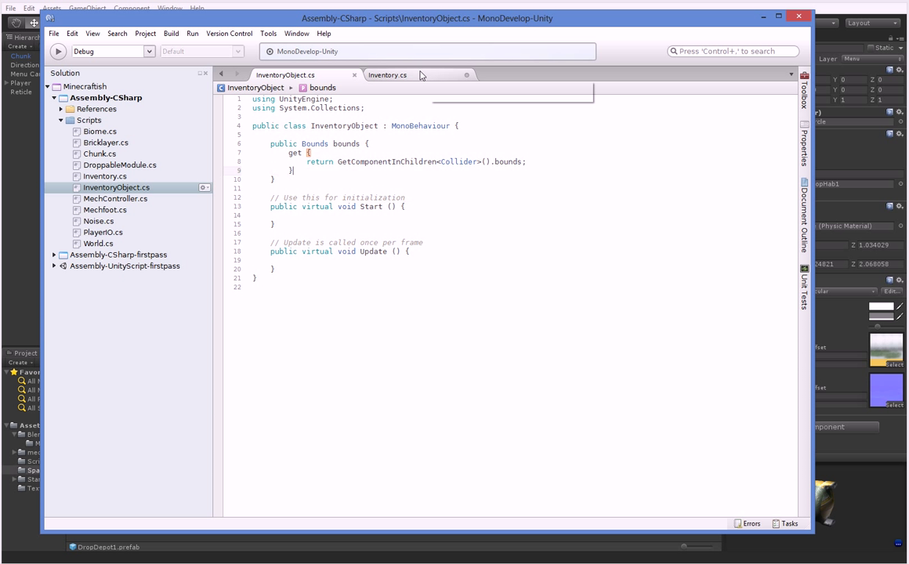
Begin a Debug.Log(item. line in ShowInventory, then return to the Unity editor
click(387, 75)
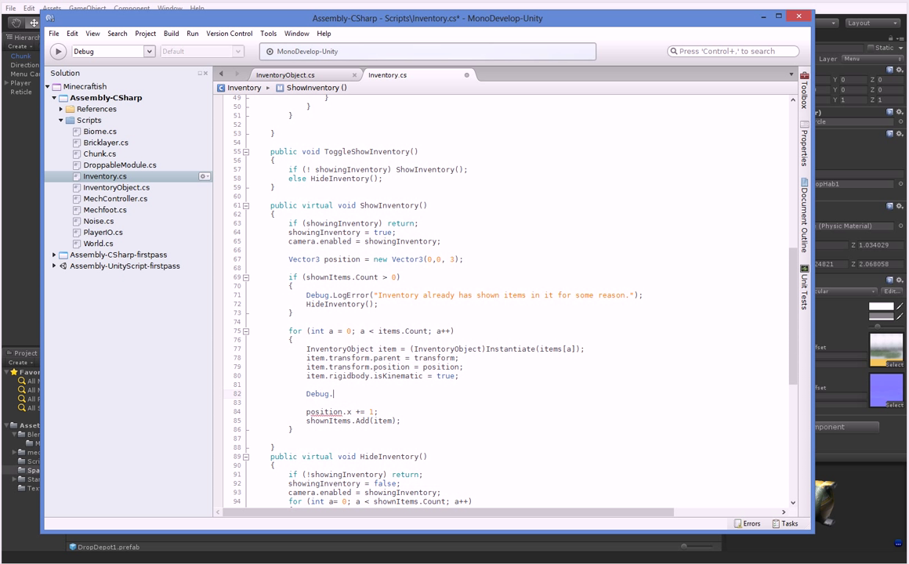
text(Log(item.)
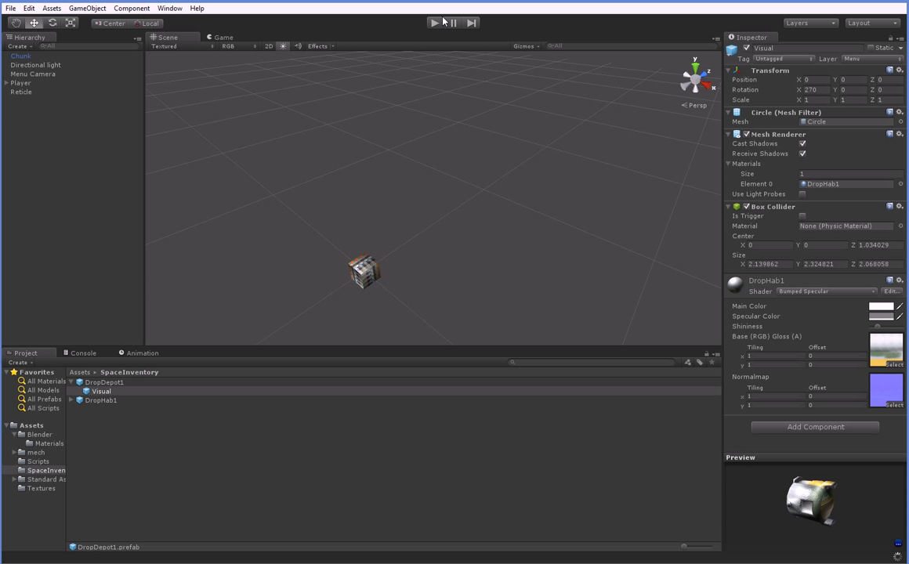
Run and stop the game so the item bounds appear in the Console
click(434, 22)
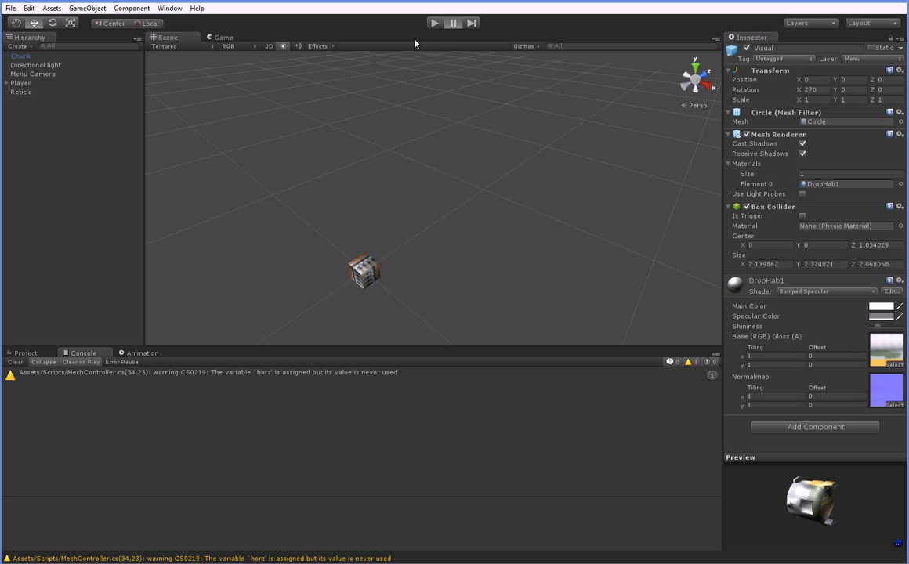
click(435, 22)
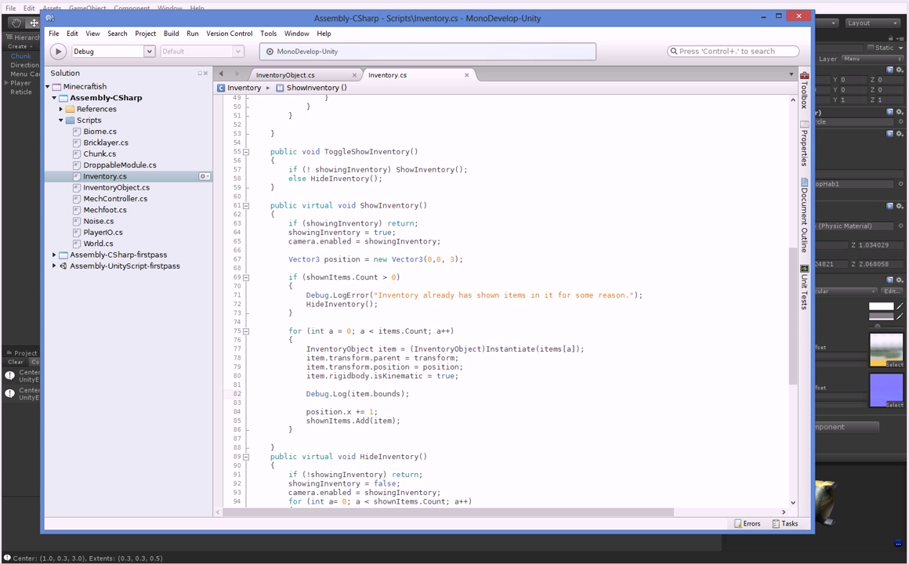
Add a float largest computed with Mathf.Max over the item's bounds dimensions
click(410, 393)
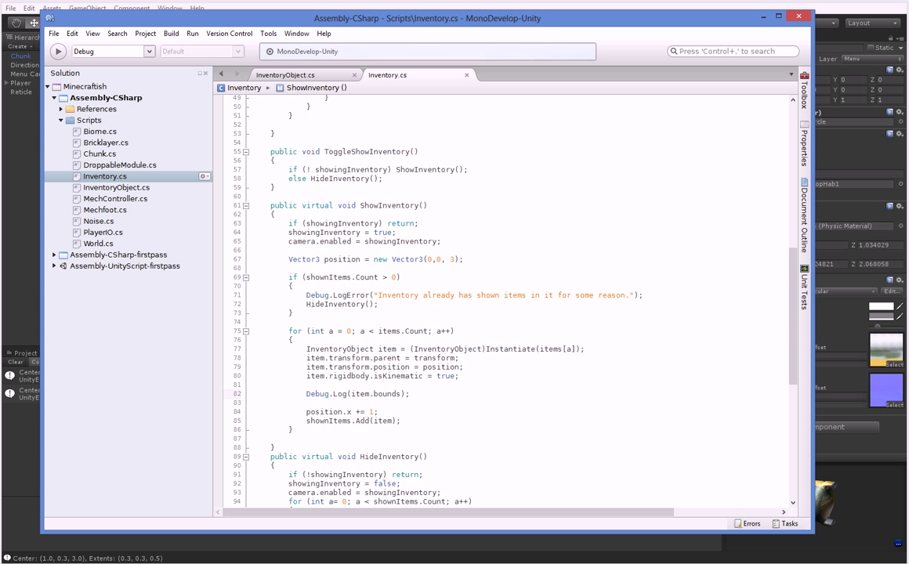
click(410, 393)
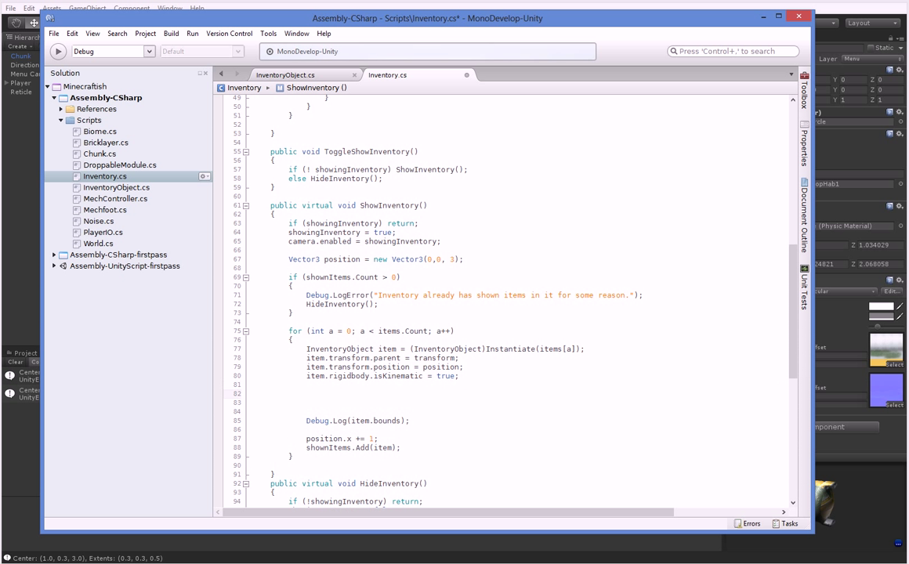
click(307, 393)
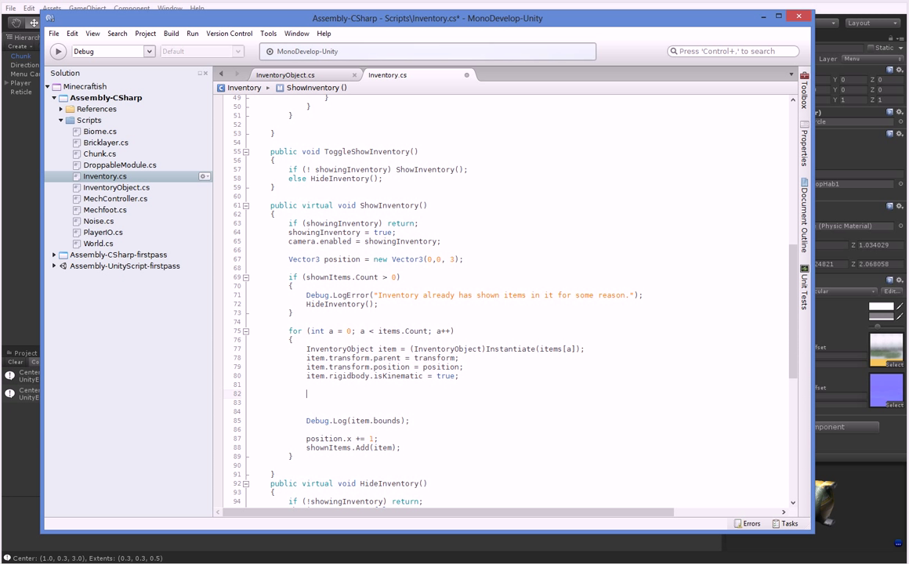
text(float largest = Mat)
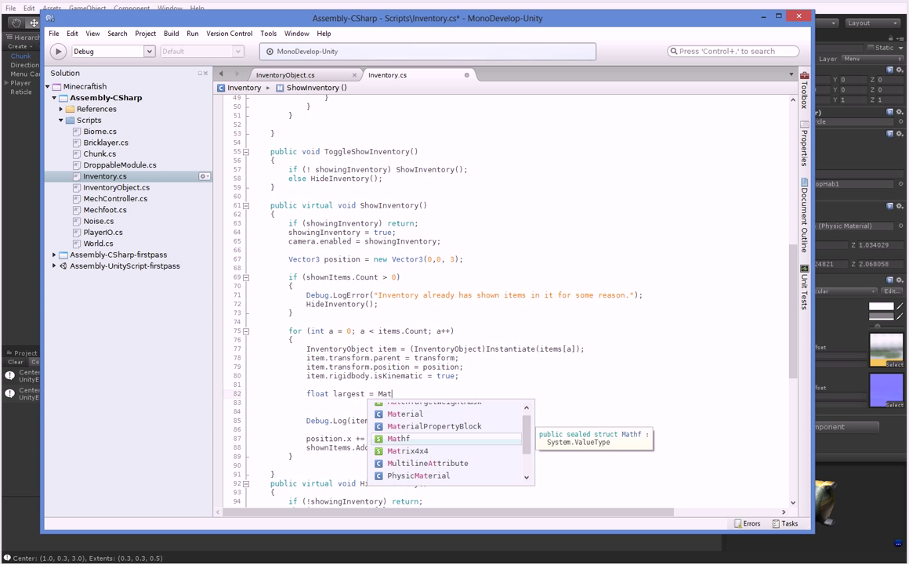
text(.Max(item.bounds.x, item.s)
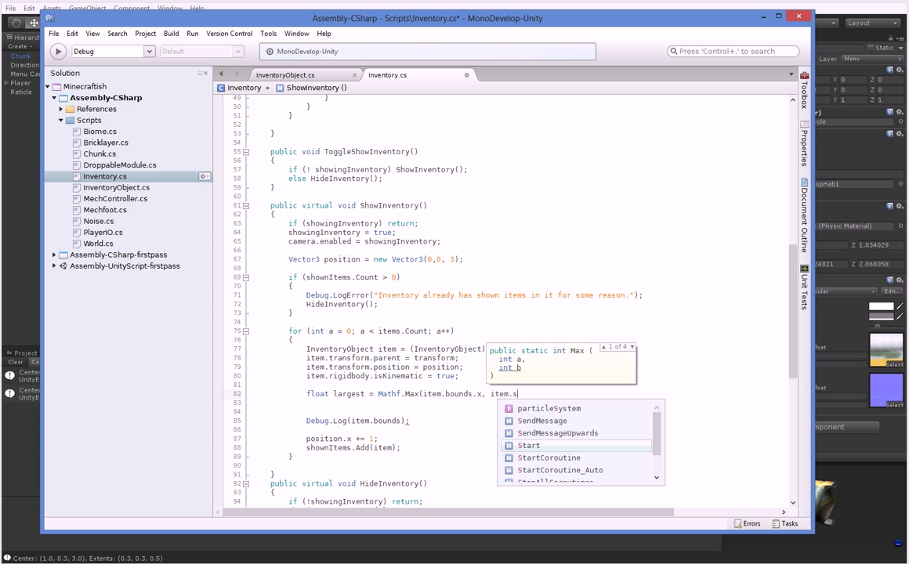
text(bounds.y, item.bounds.z);)
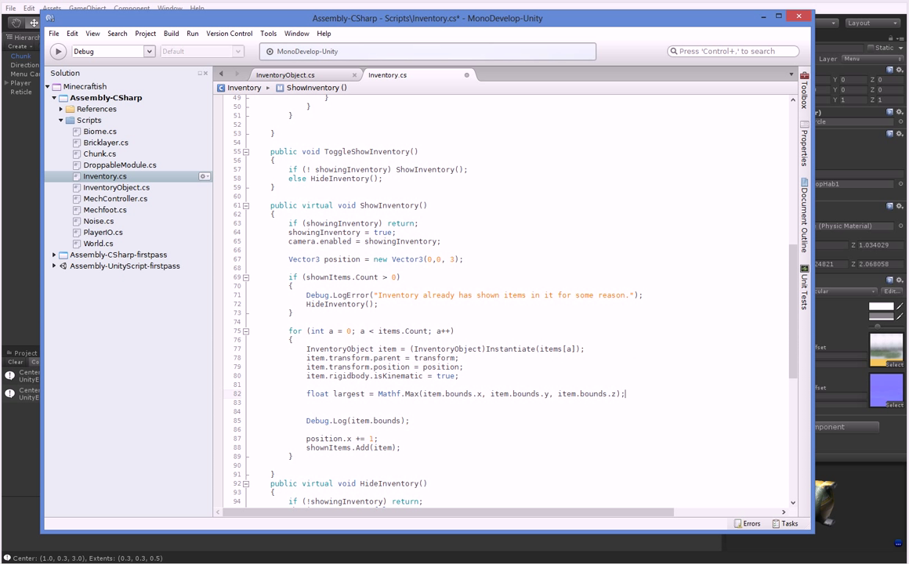
key(enter)
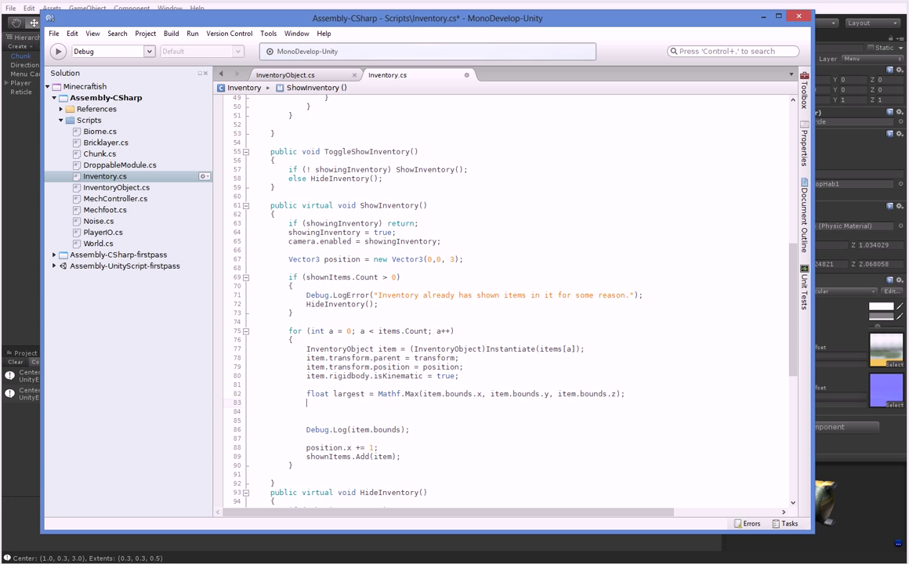
Set each item's localScale to a Vector3 of 0.5f divided by largest
text(item.scal)
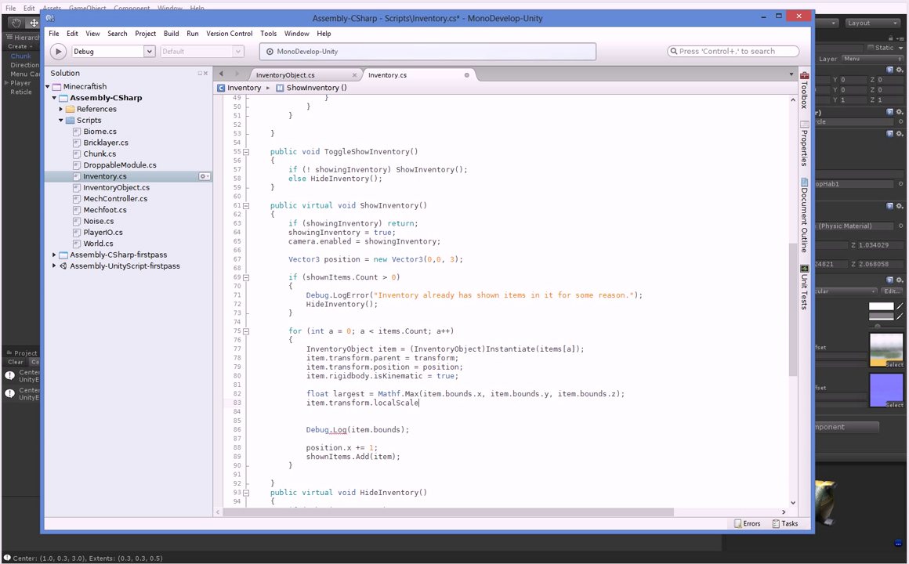
text(= new Vector3)
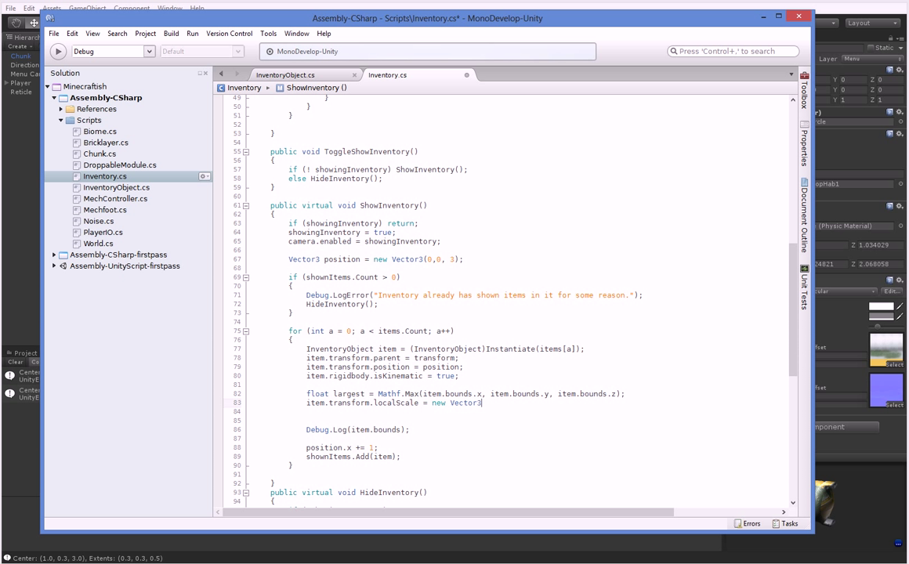
text((1/)
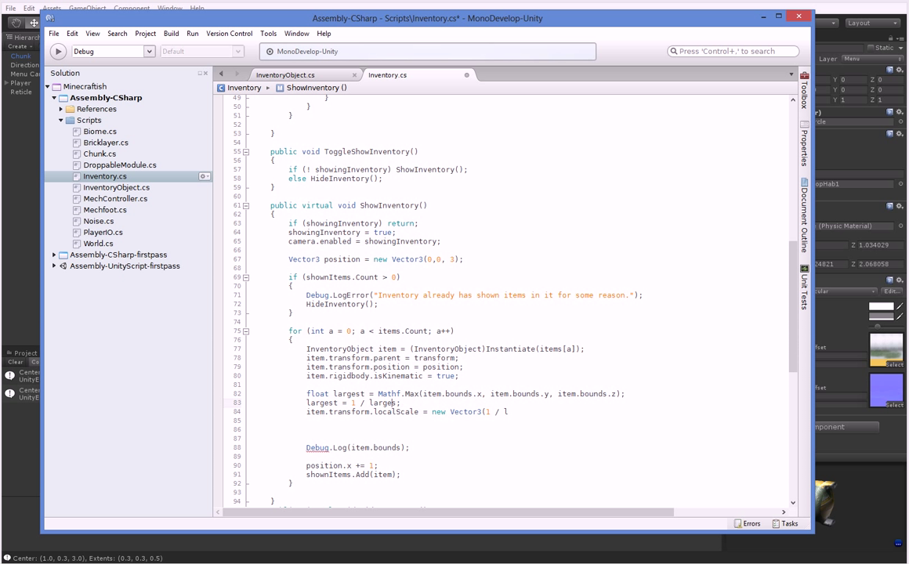
text(largest,)
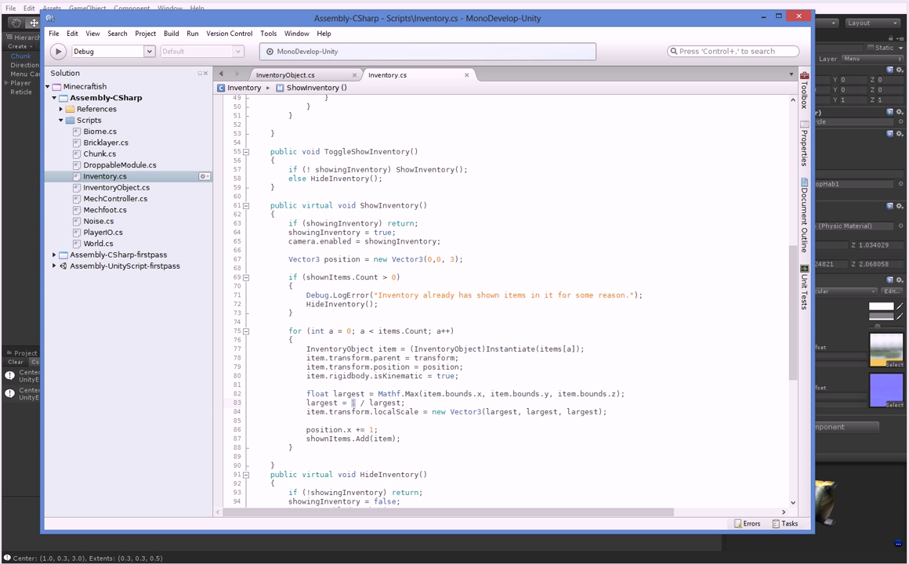
text(0.5f)
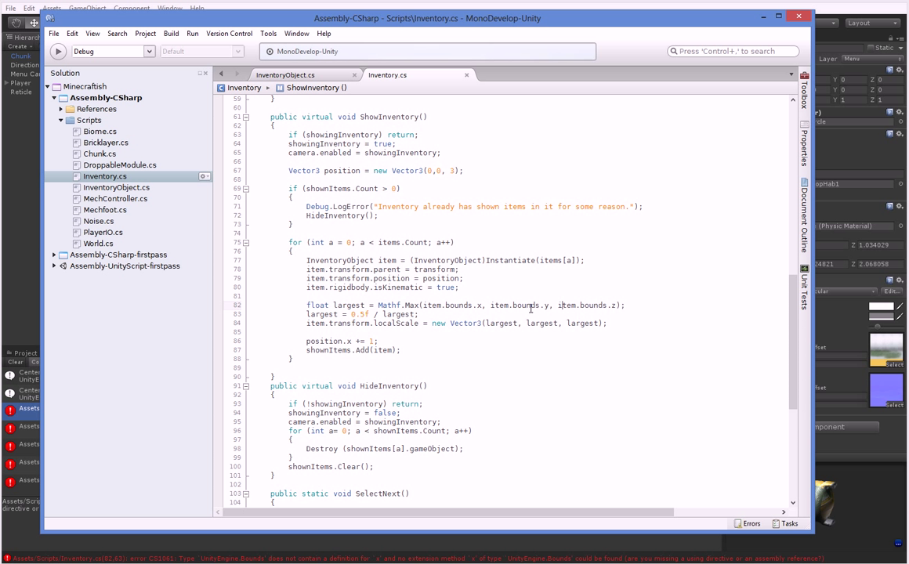
text(.x)
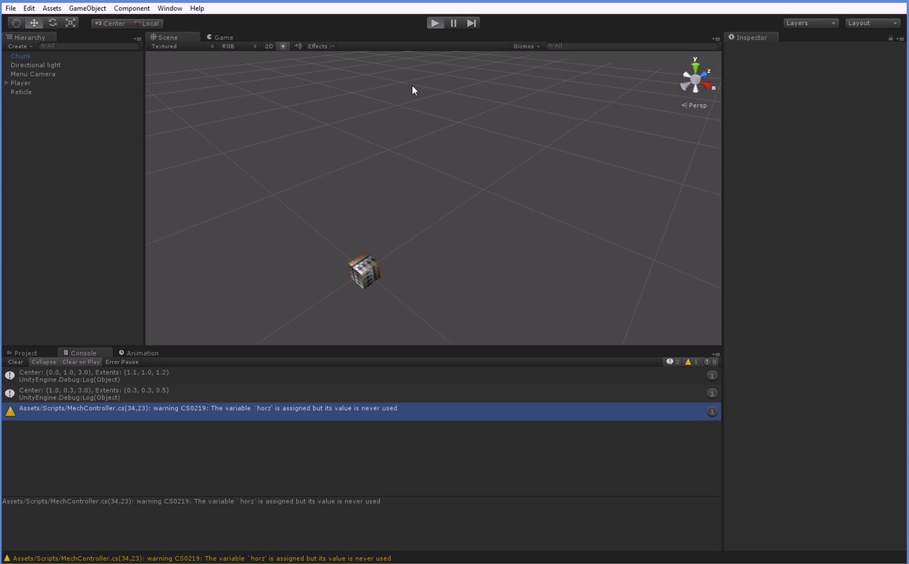
Play, select Menu Camera in the Scene view, pan to both scaled items, then stop
click(435, 22)
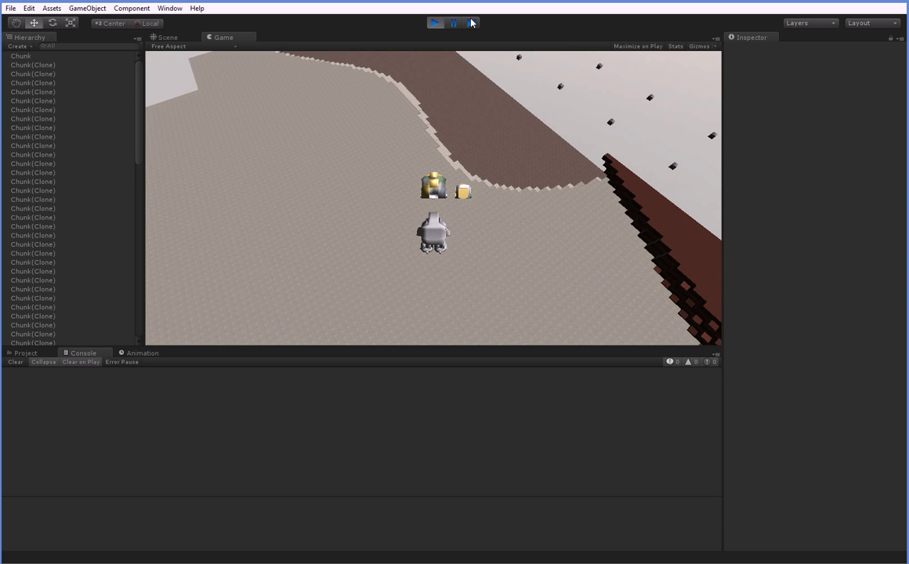
click(165, 37)
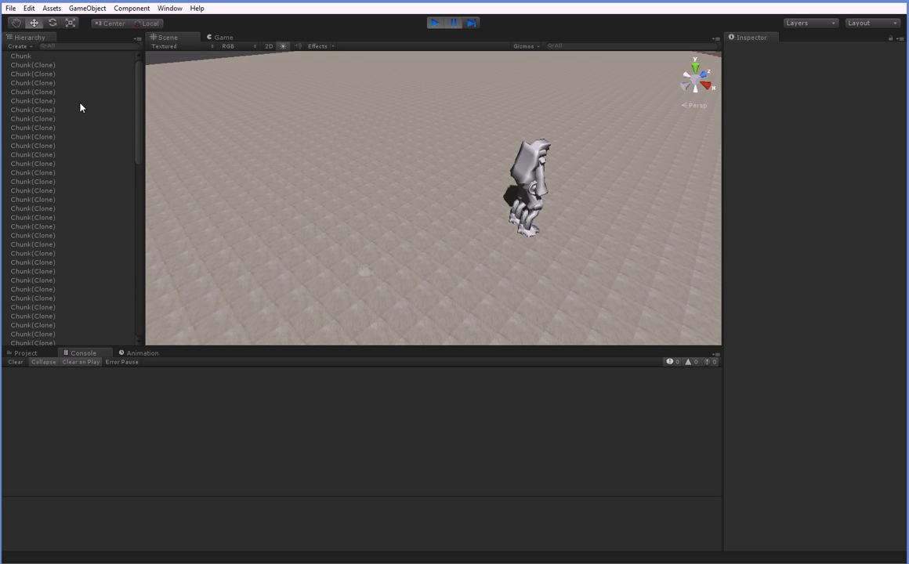
mouse_move(139, 98)
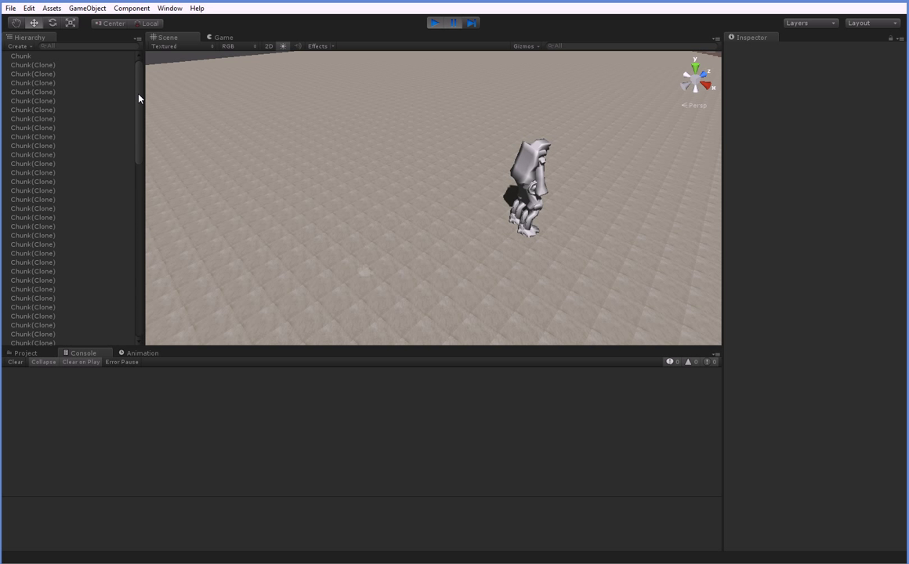
click(33, 323)
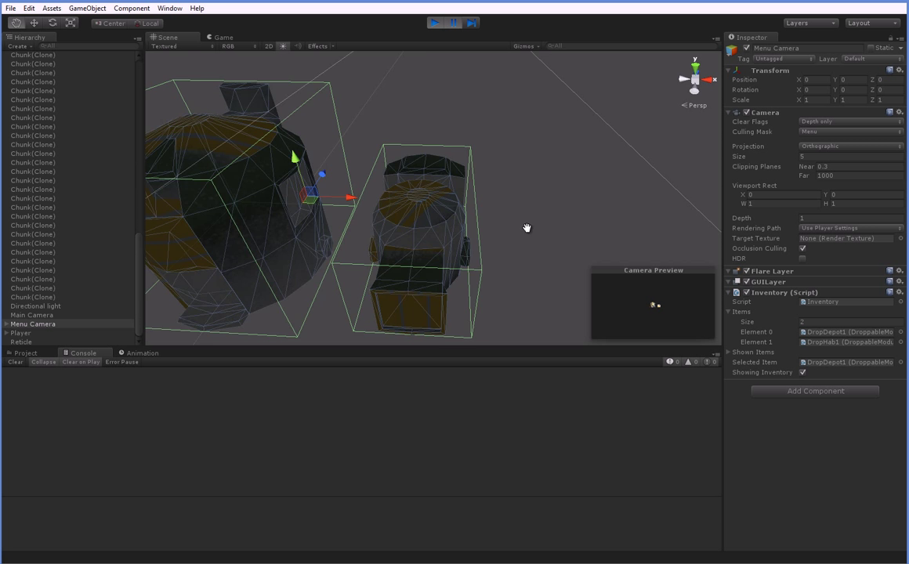
drag(527, 227, 434, 176)
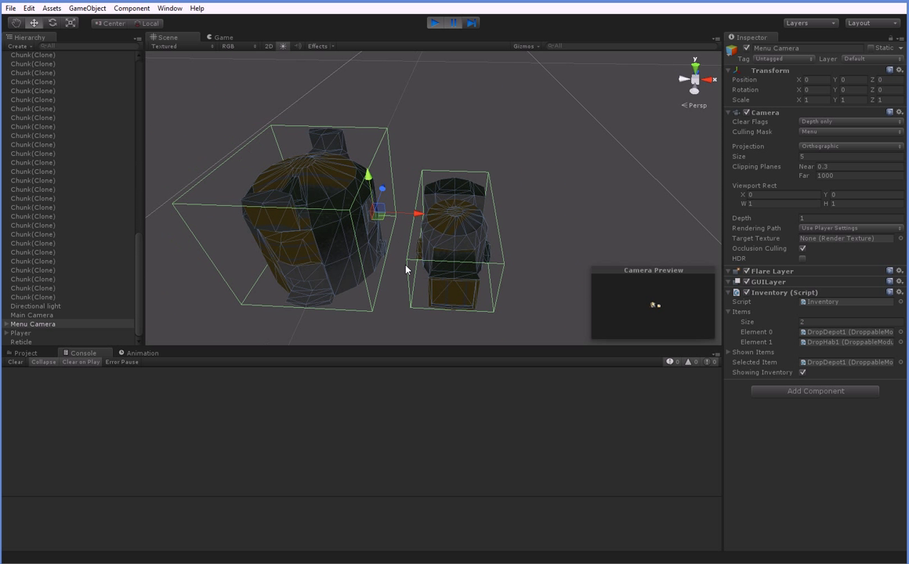
click(433, 22)
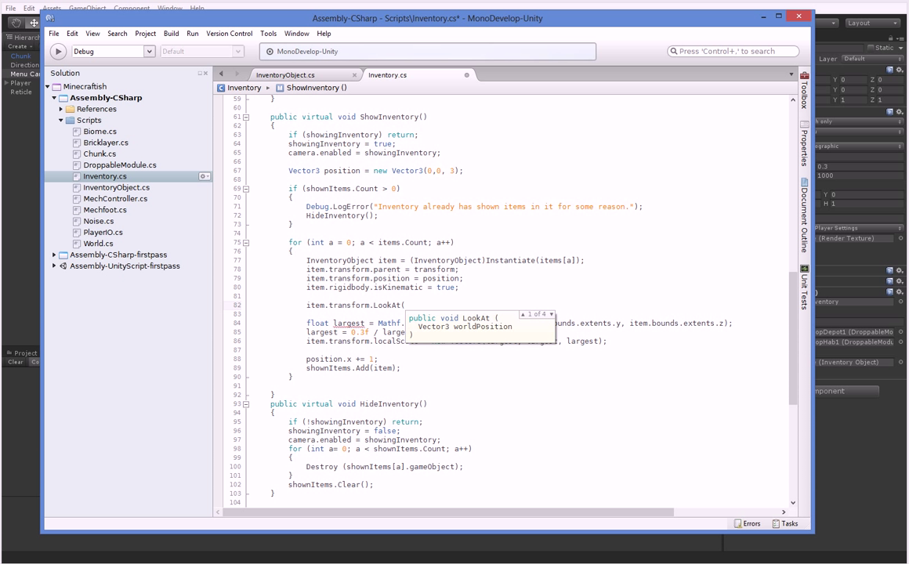
Type position + Vector3. as the LookAt target for each shown item
text(position)
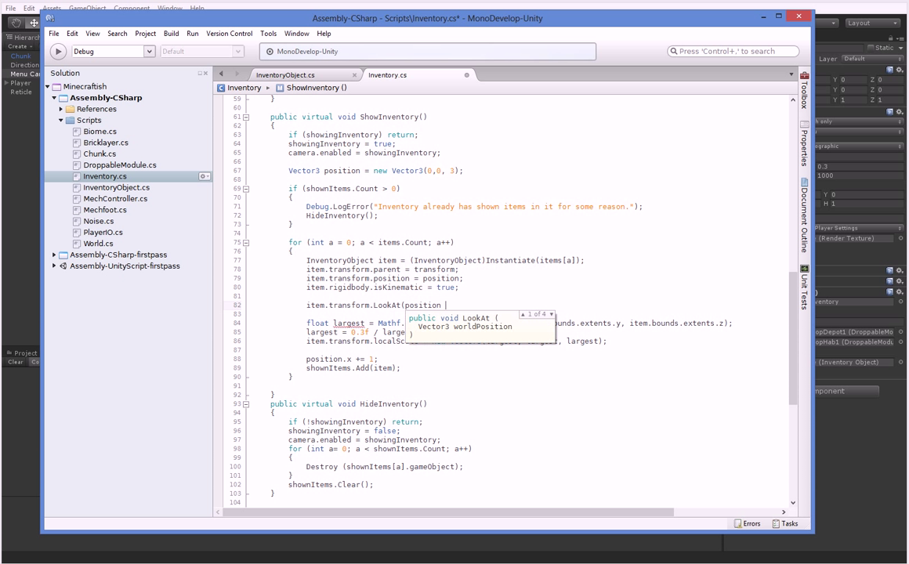
text(Vector3.)
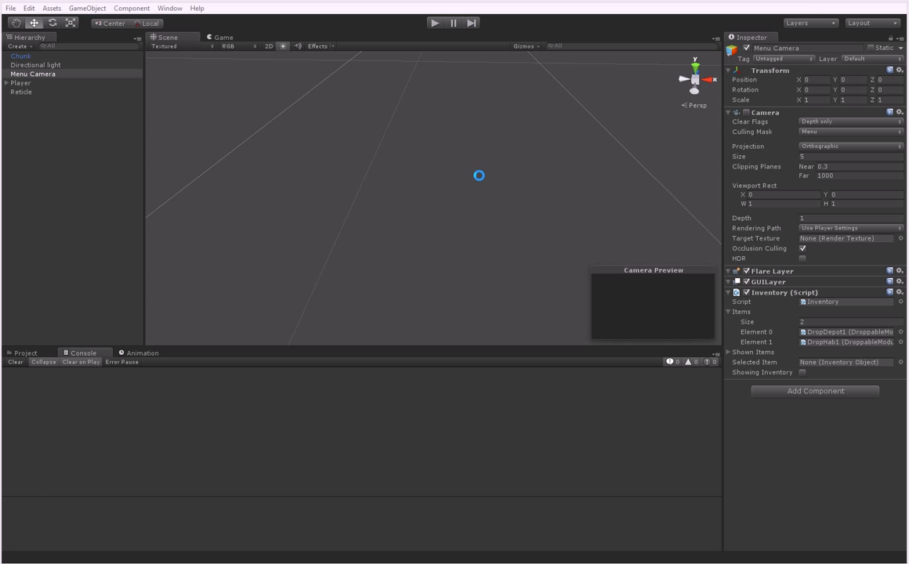
Restart the game and switch to the Scene tab to inspect the tilted items
click(434, 22)
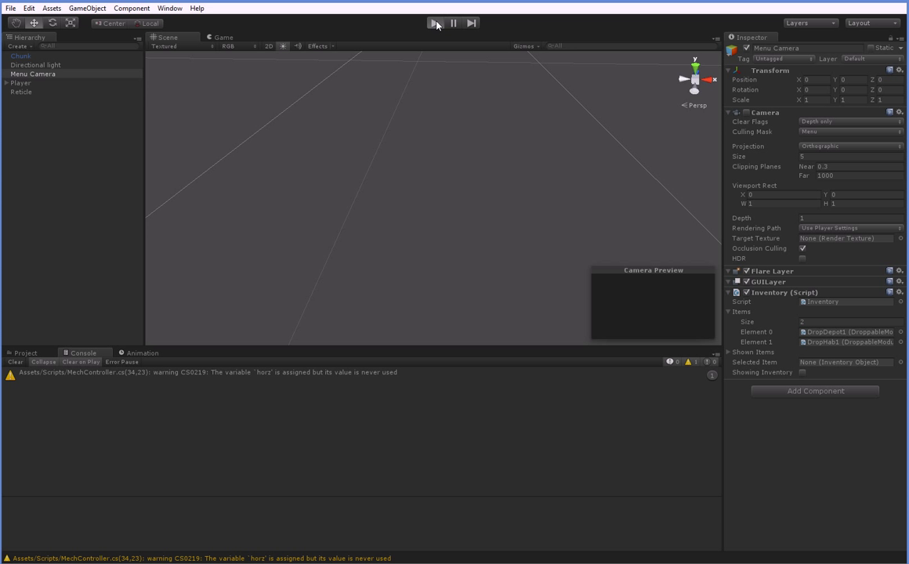
click(435, 23)
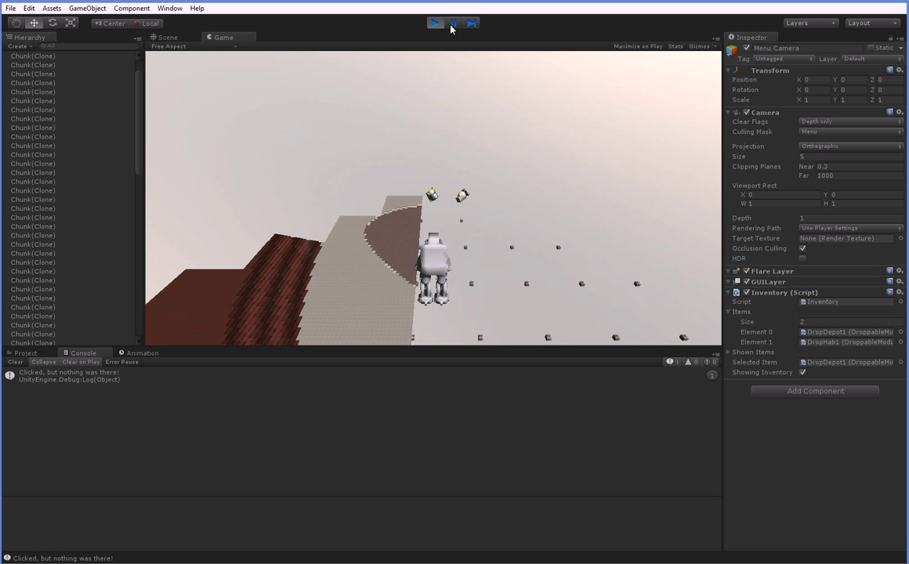
click(435, 22)
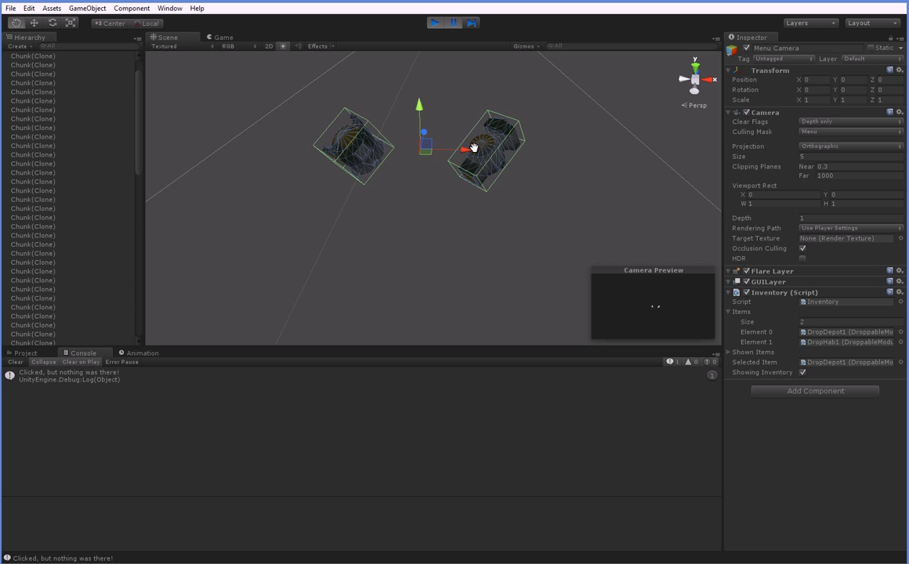
click(223, 37)
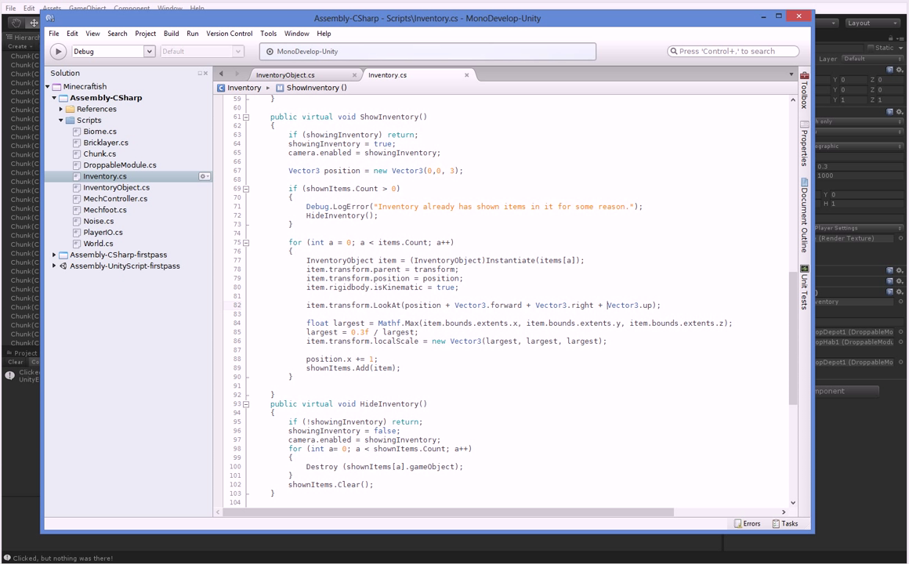
Change the LookAt target to Vector3.right / 2, then stop and restart the game
text(/ 2)
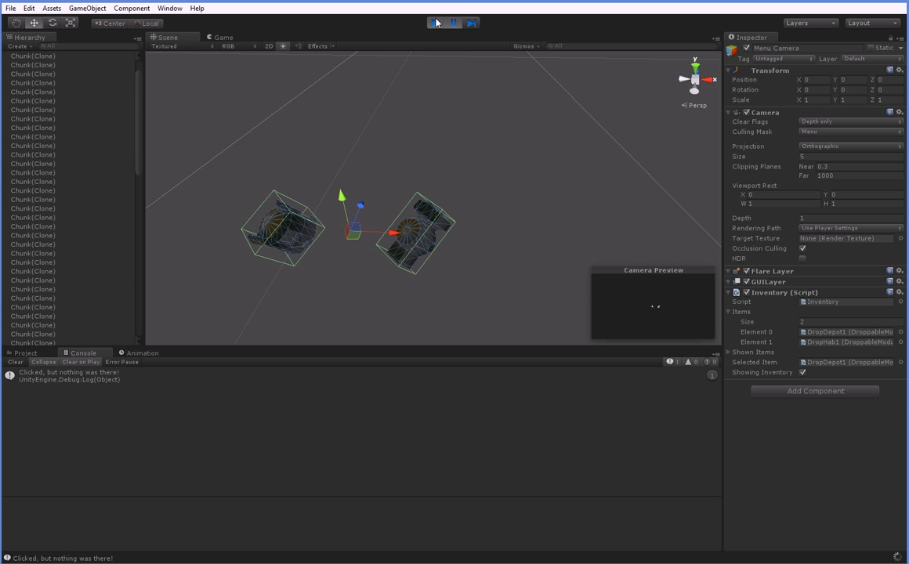
click(434, 23)
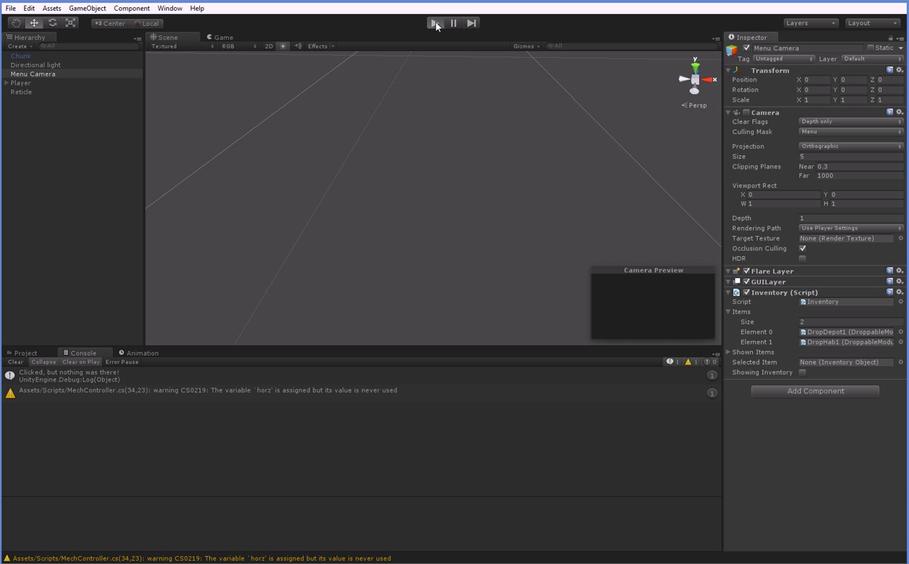
click(435, 23)
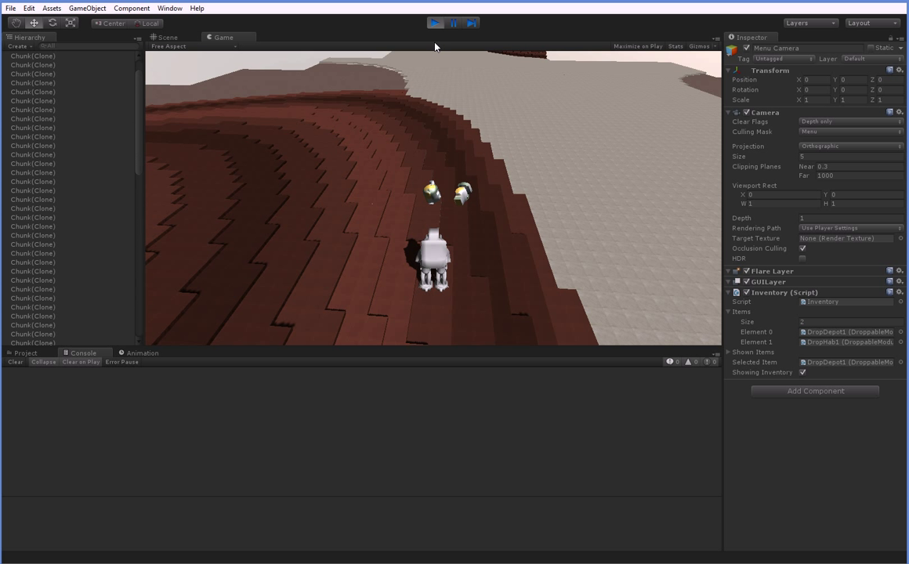
Set the Menu Camera's orthographic size to 3, then go back to MonoDevelop
click(33, 323)
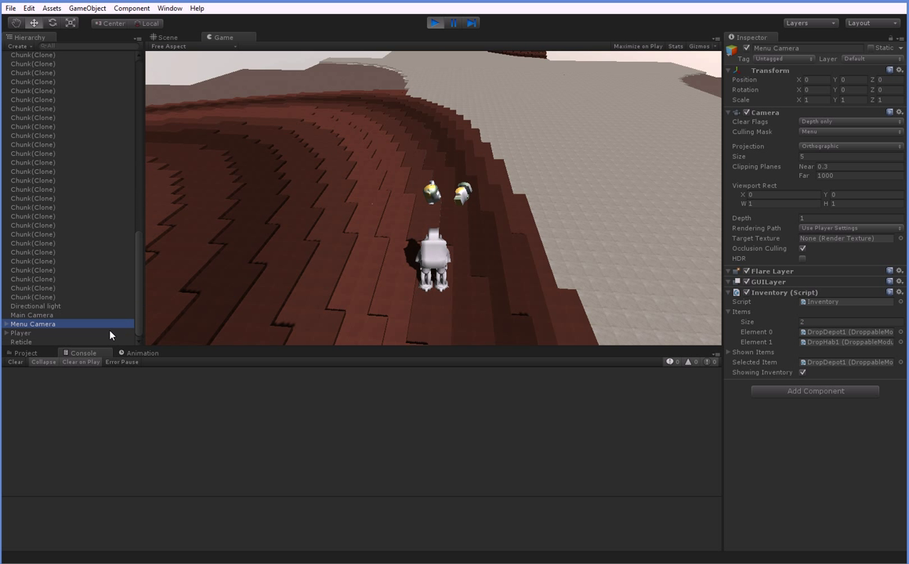
click(851, 156)
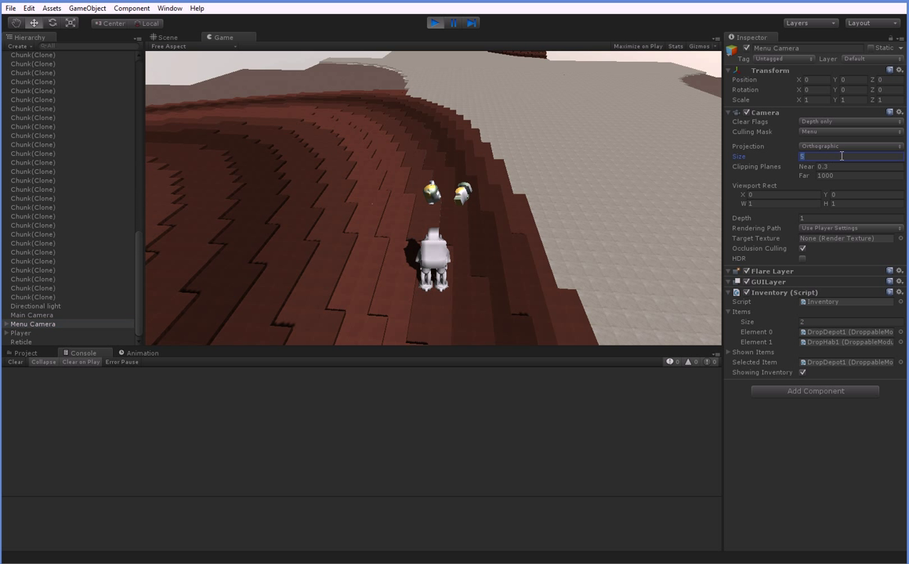
text(3)
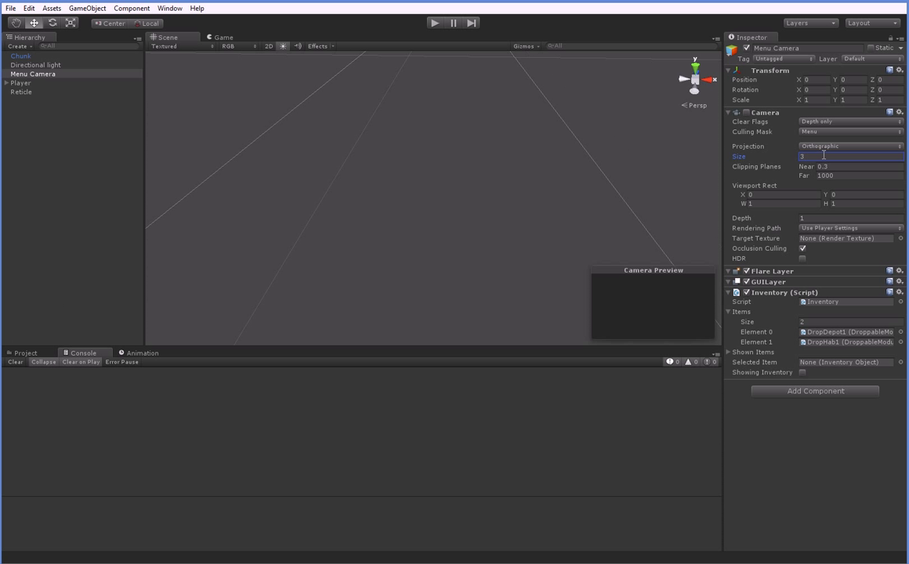
click(434, 22)
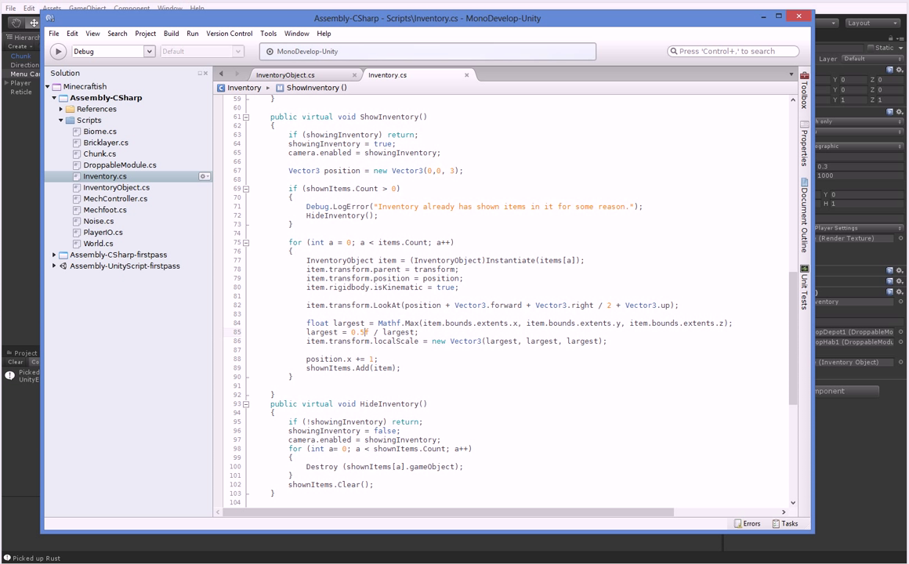
In InventoryObject.cs, add public strings screenName = "?" and desc = "Undescribed object"
click(285, 74)
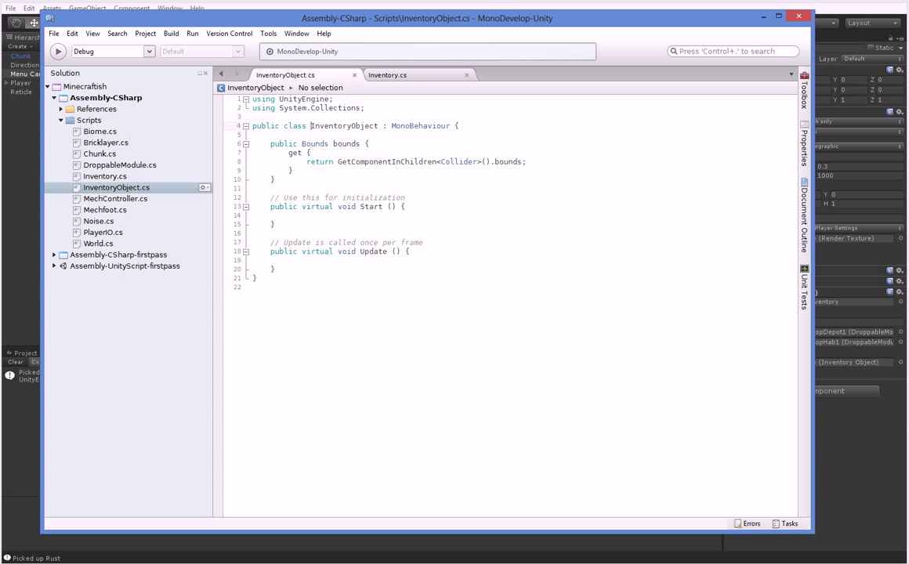
text(public)
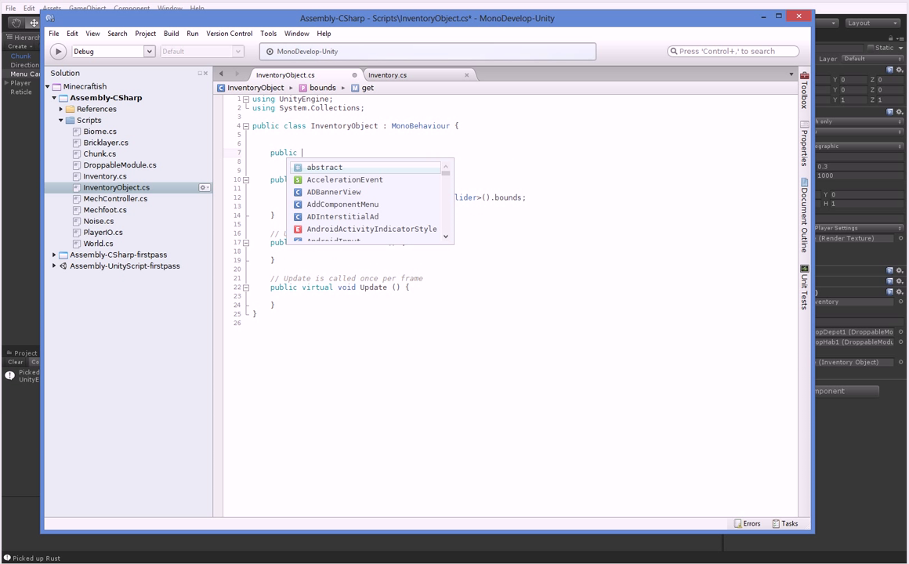
text(string)
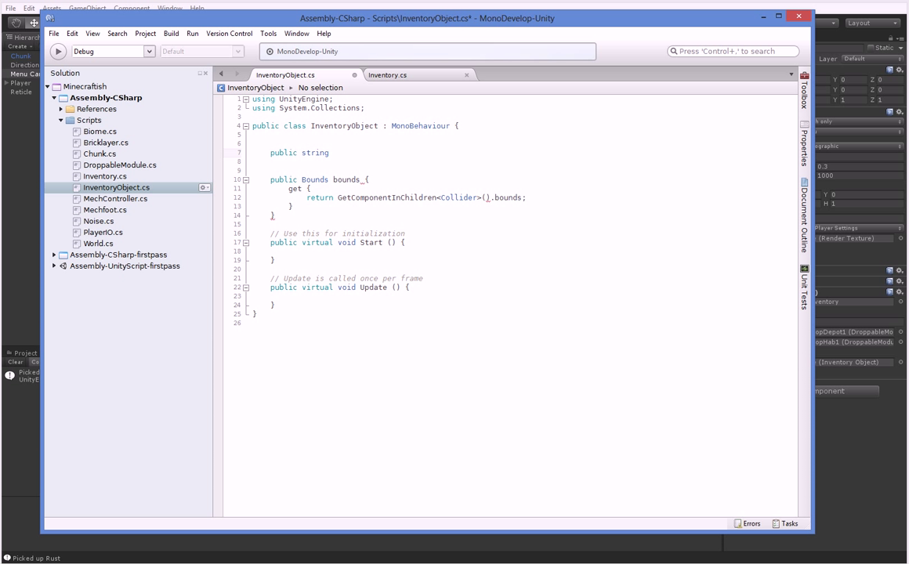
text(ssc)
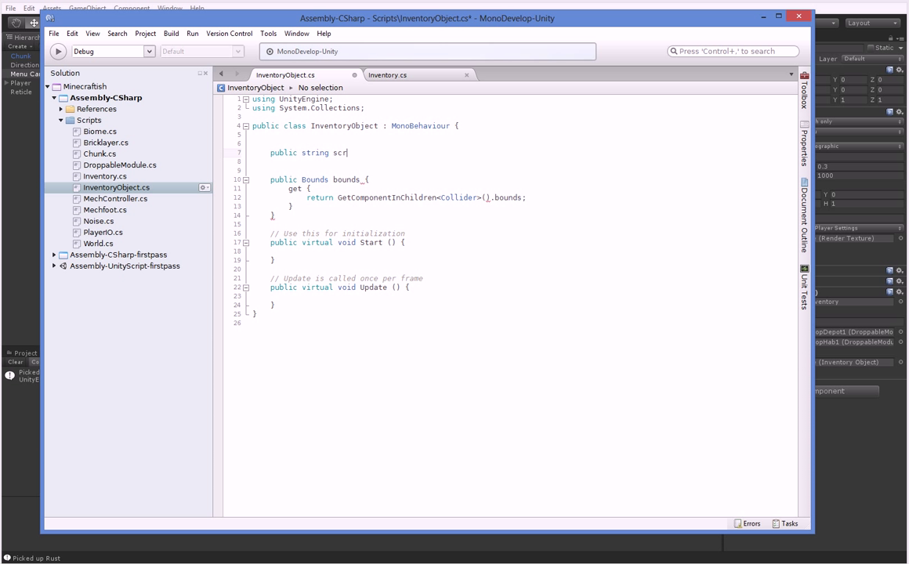
text(eenName = "?";)
text(public string desc = "Und)
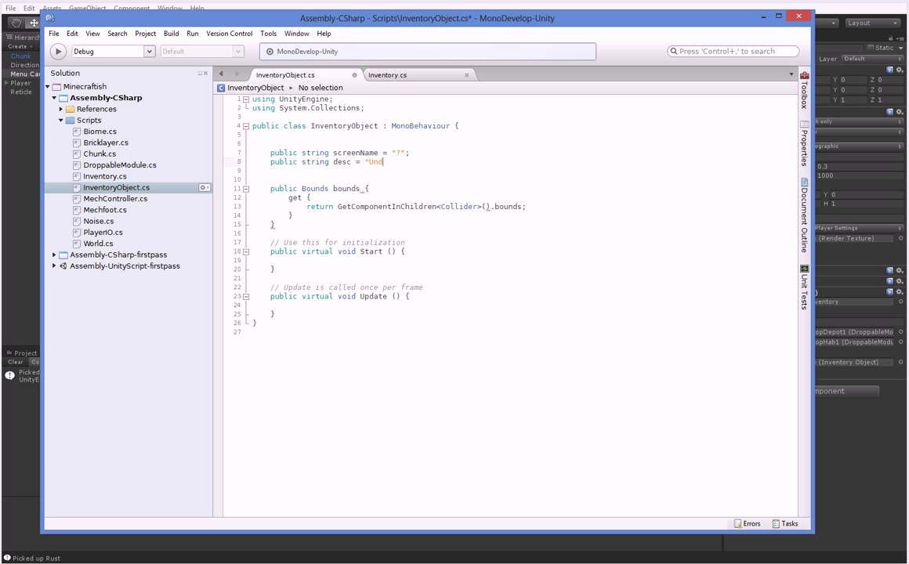
text(escribed object";)
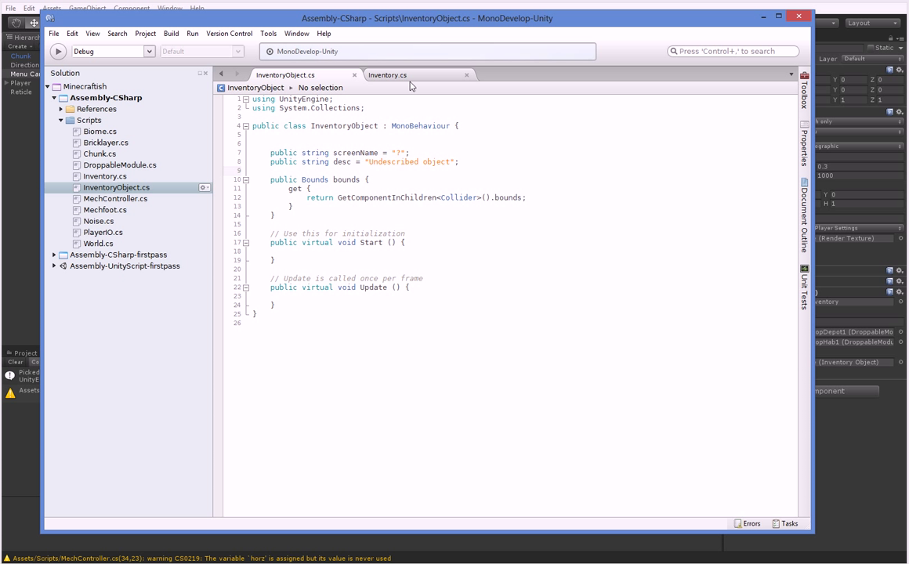
In Inventory.cs, compute the item position with camera.ViewportToWorldPoint(new Vector3(...))
click(388, 74)
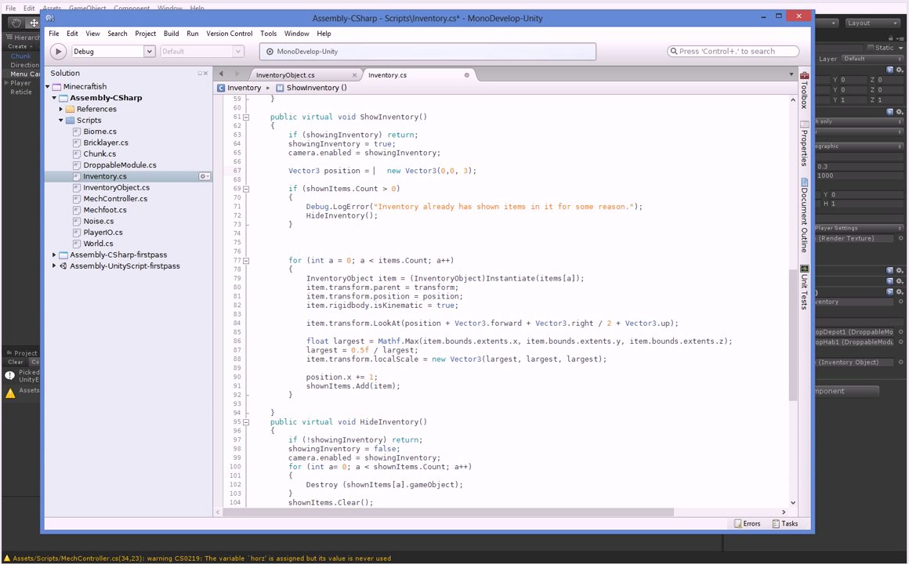
text(camera.v)
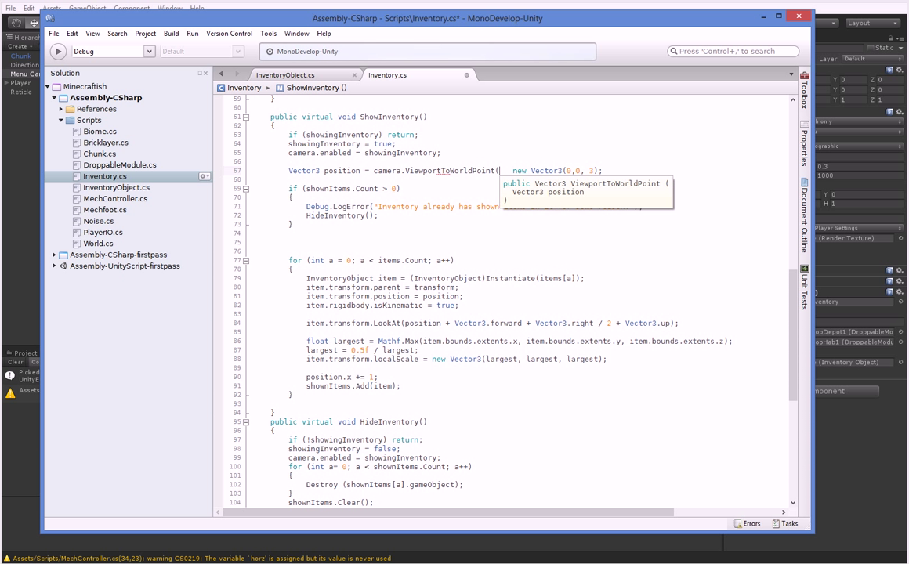
text(new Vector3)
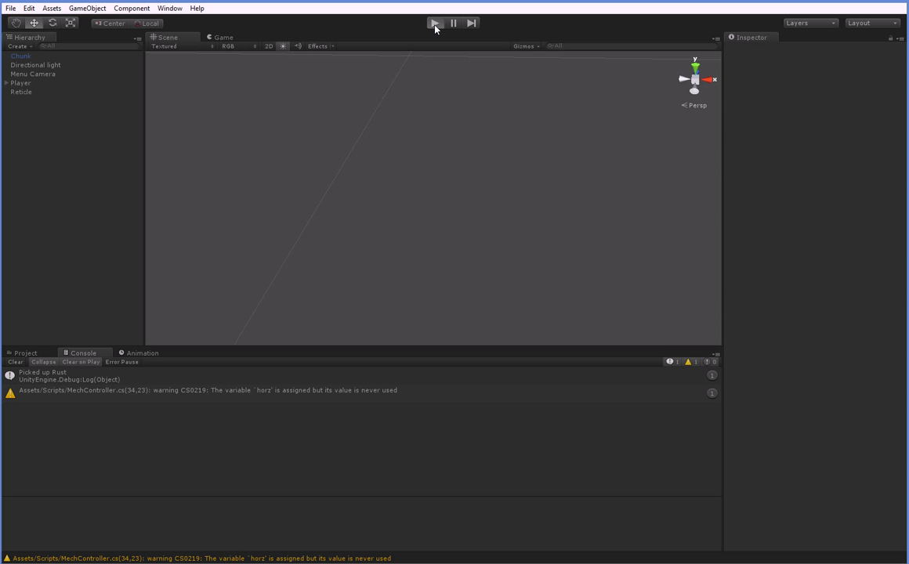
Use viewport point (0,1,0), then play the game to check the items' upper-left placement
click(435, 22)
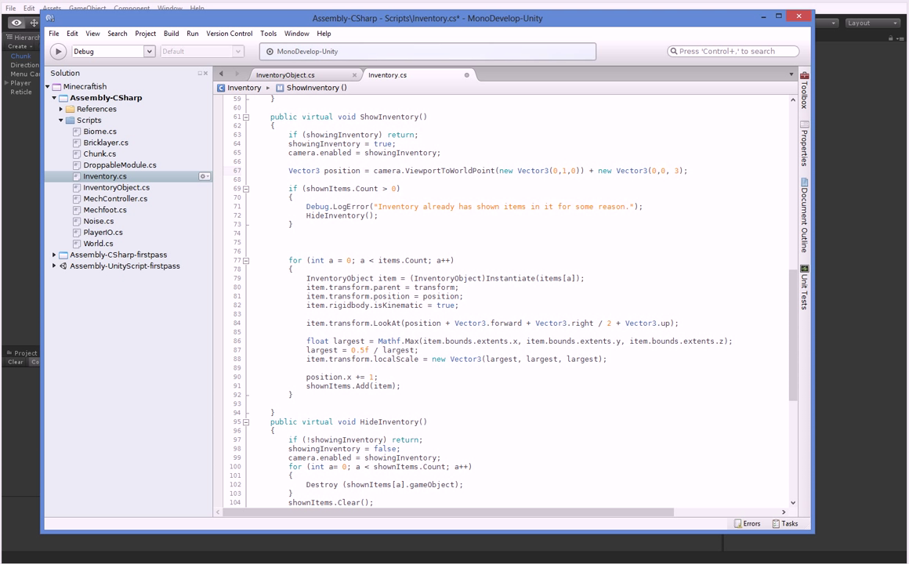
text(1)
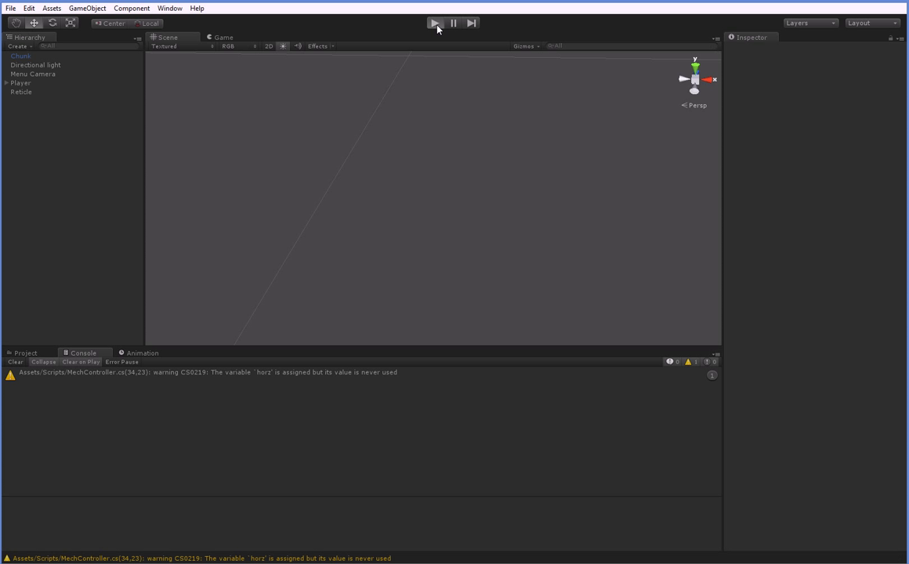
click(435, 22)
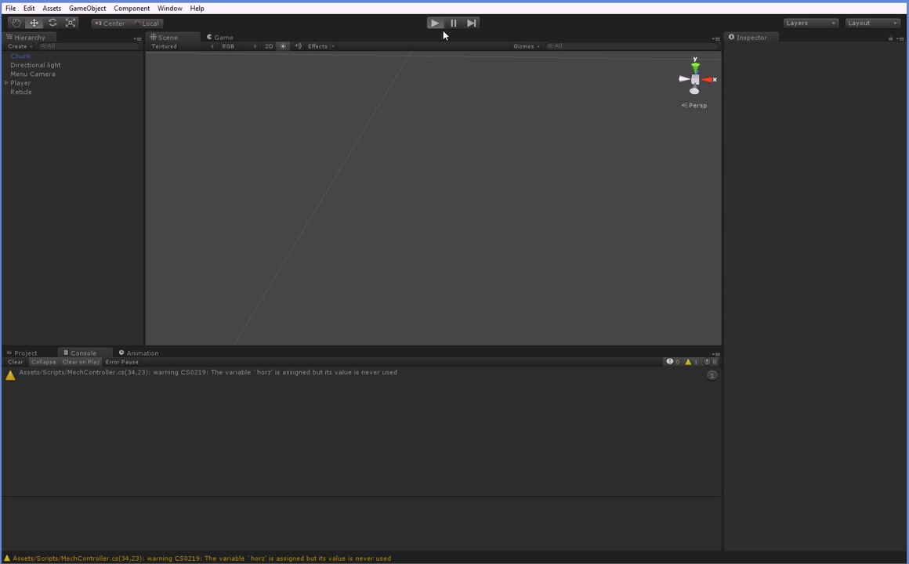
click(435, 22)
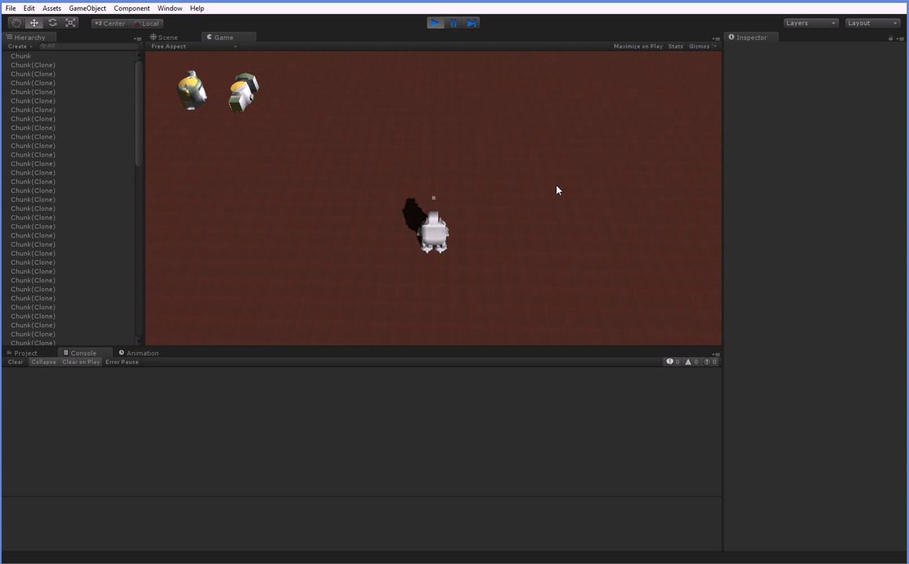
mouse_move(540, 201)
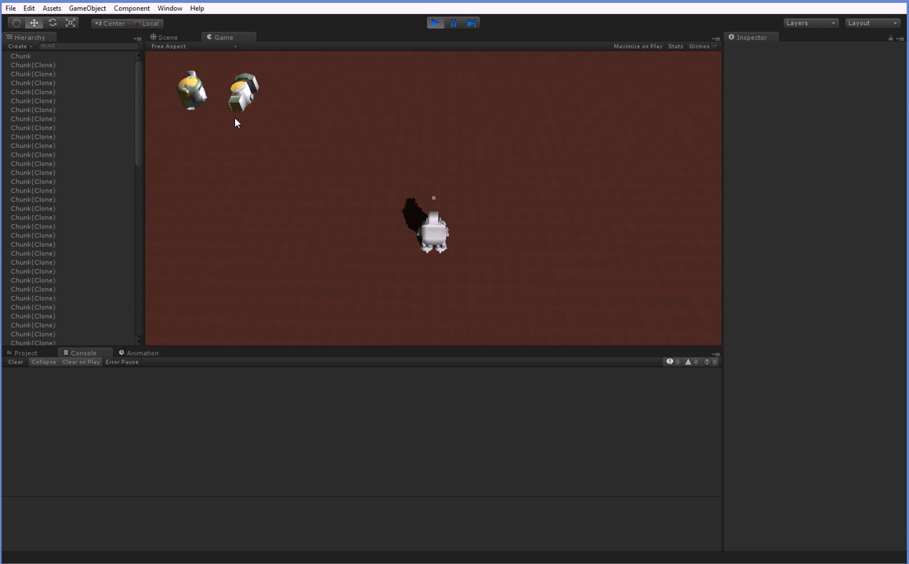
mouse_move(200, 119)
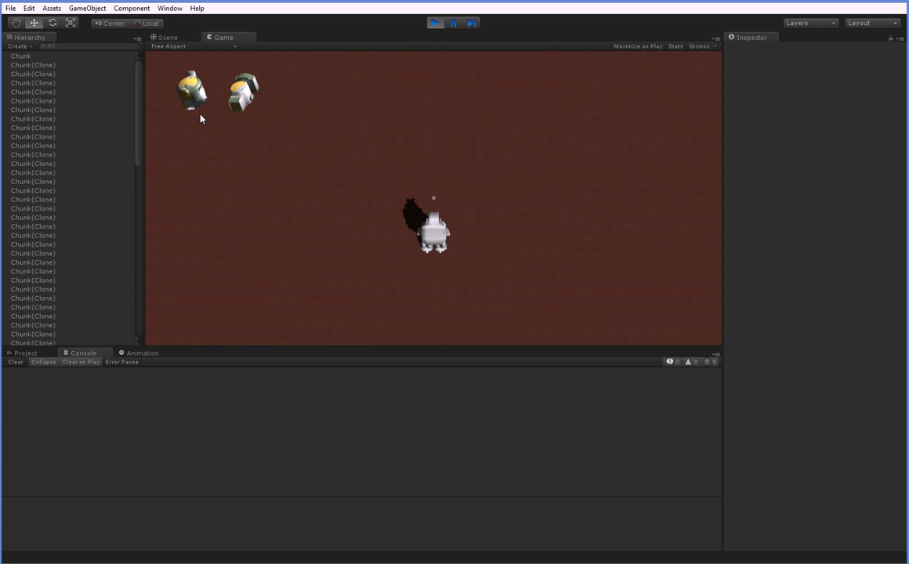